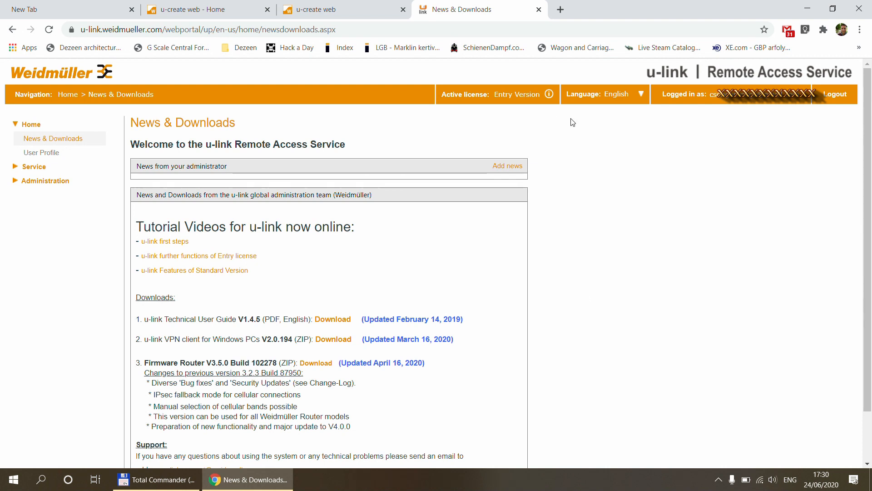
{"action": "mouse_move", "coordinate": [134, 123]}
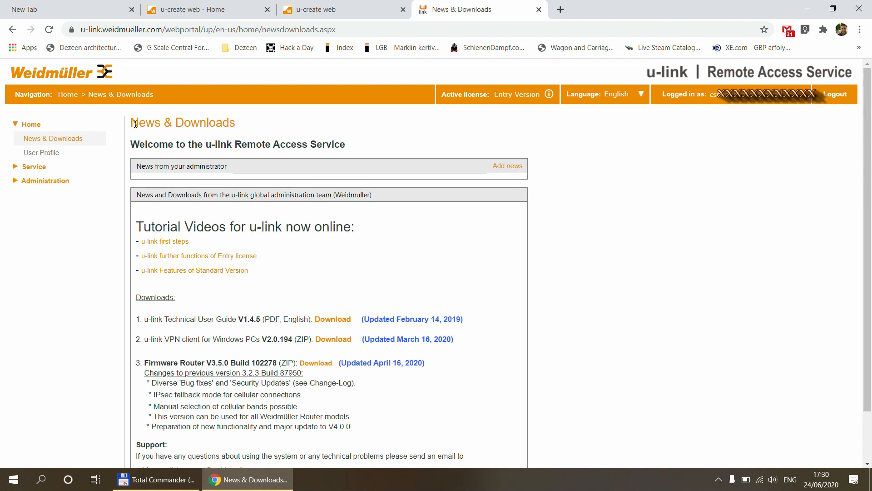
{"action": "mouse_move", "coordinate": [129, 217]}
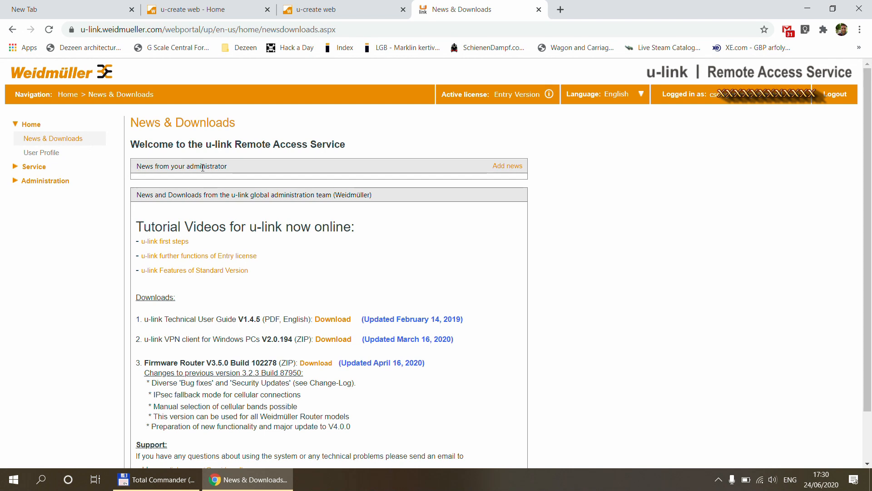
Step: Add a u-control device to the topology and view Node-Red's properties
{"action": "left_click", "coordinate": [46, 152]}
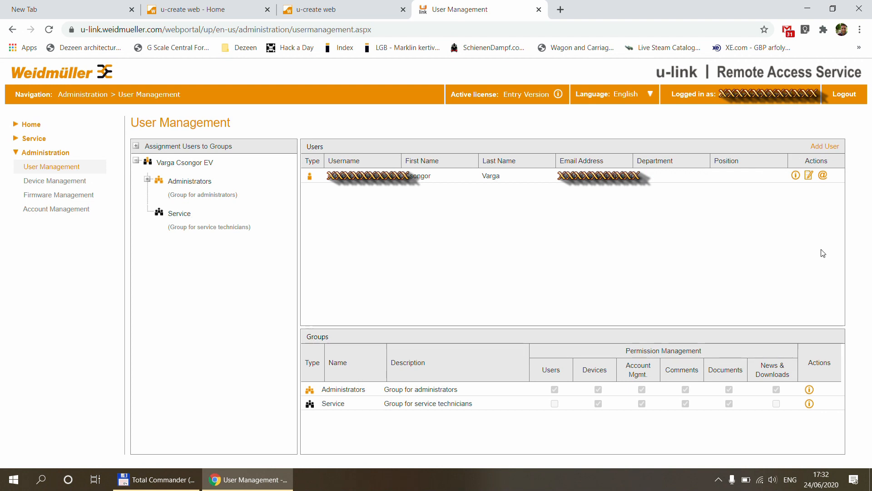
{"action": "left_click", "coordinate": [54, 181]}
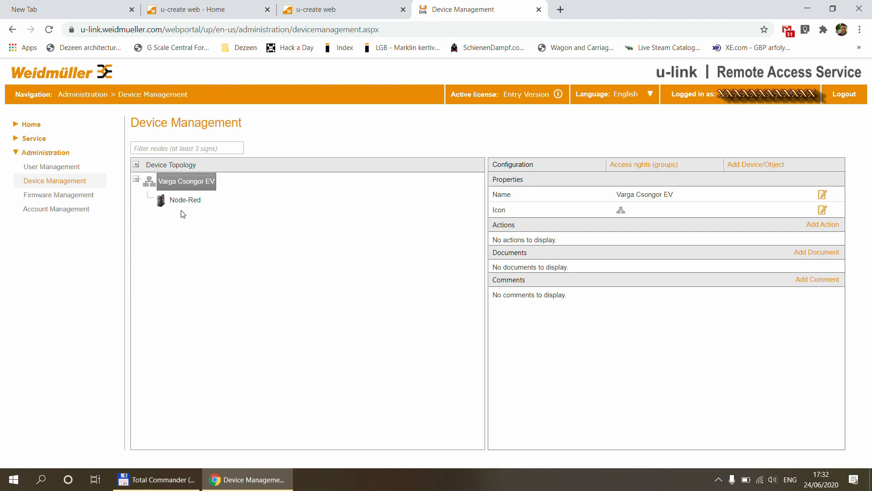
{"action": "left_click", "coordinate": [755, 164]}
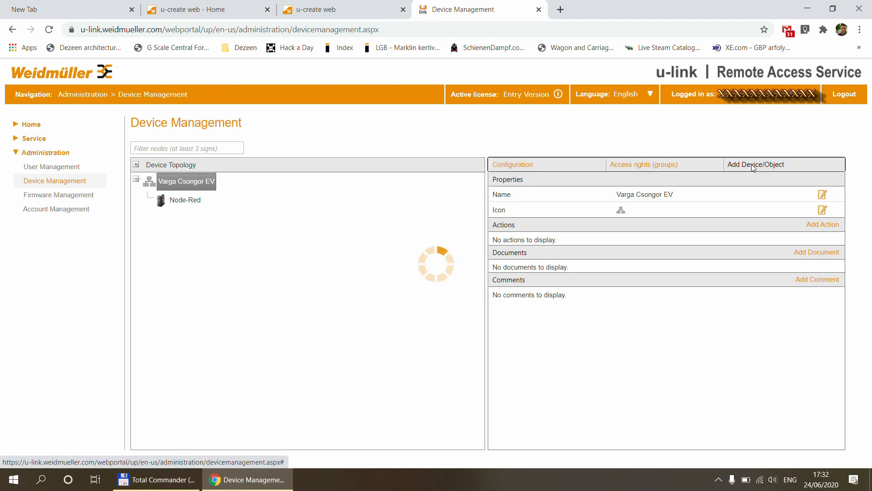
{"action": "left_click", "coordinate": [755, 164]}
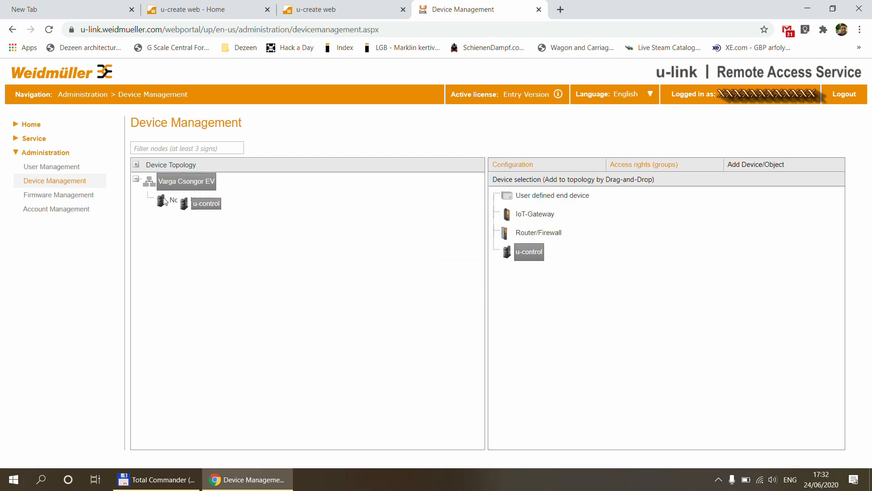
{"action": "left_click", "coordinate": [184, 200]}
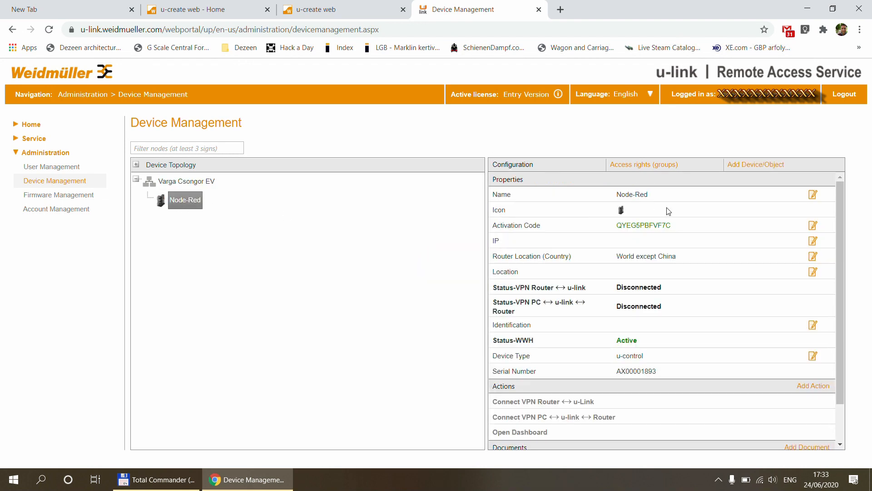
{"action": "mouse_move", "coordinate": [615, 230]}
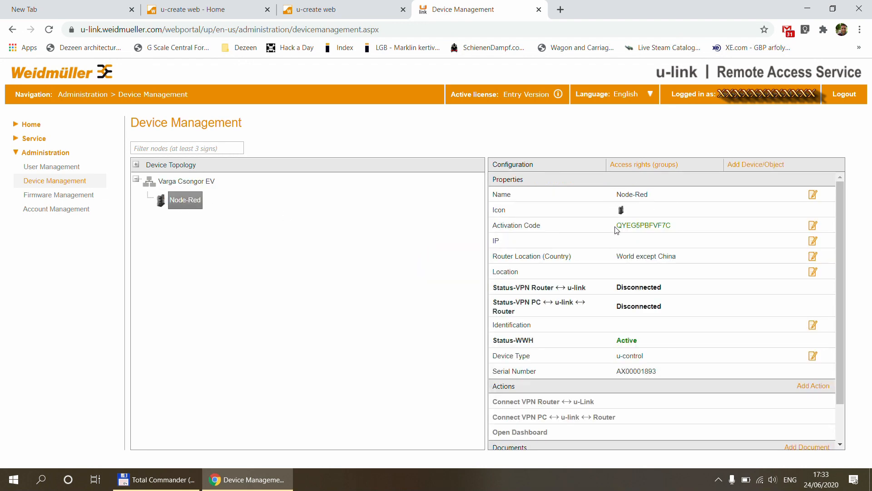
{"action": "left_click", "coordinate": [342, 9]}
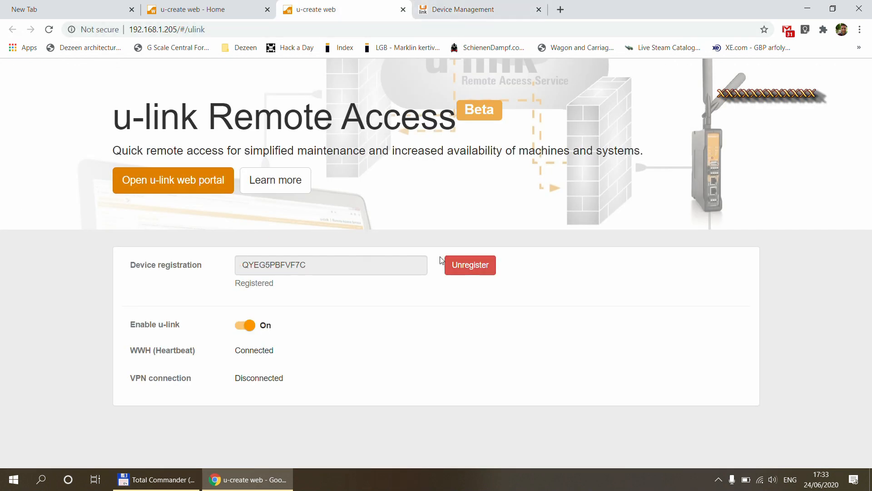
{"action": "mouse_move", "coordinate": [282, 303]}
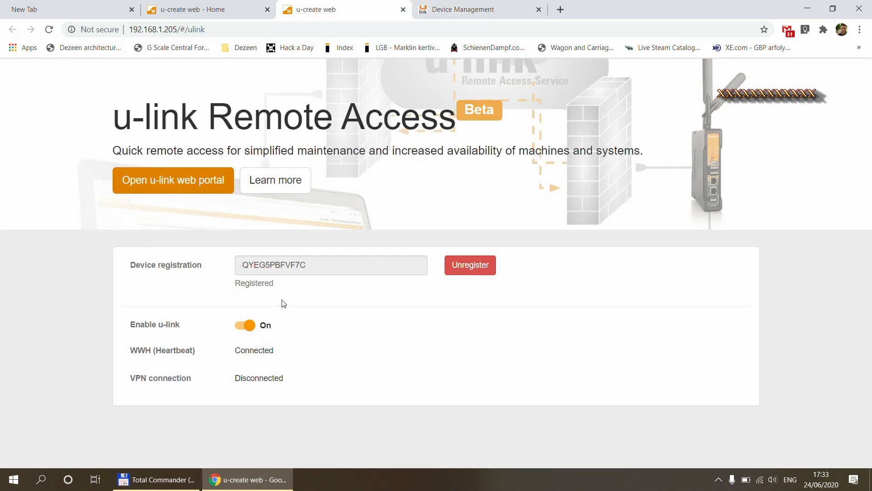
Step: Switch browser tabs to begin connecting the PC over VPN to Node-Red
{"action": "left_click", "coordinate": [480, 10]}
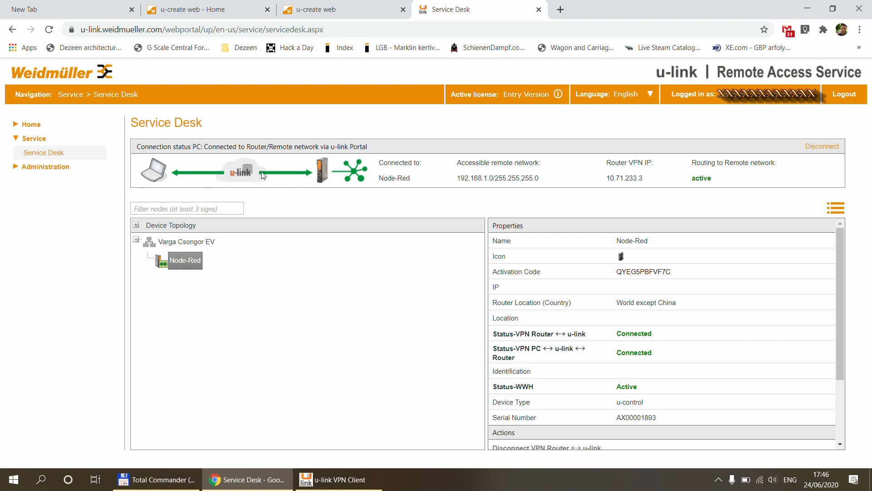
{"action": "mouse_move", "coordinate": [652, 175]}
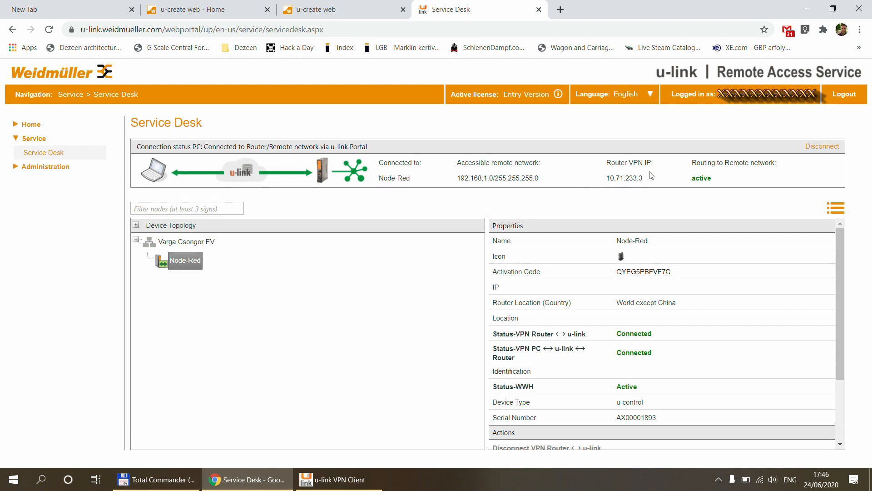
{"action": "mouse_move", "coordinate": [624, 195]}
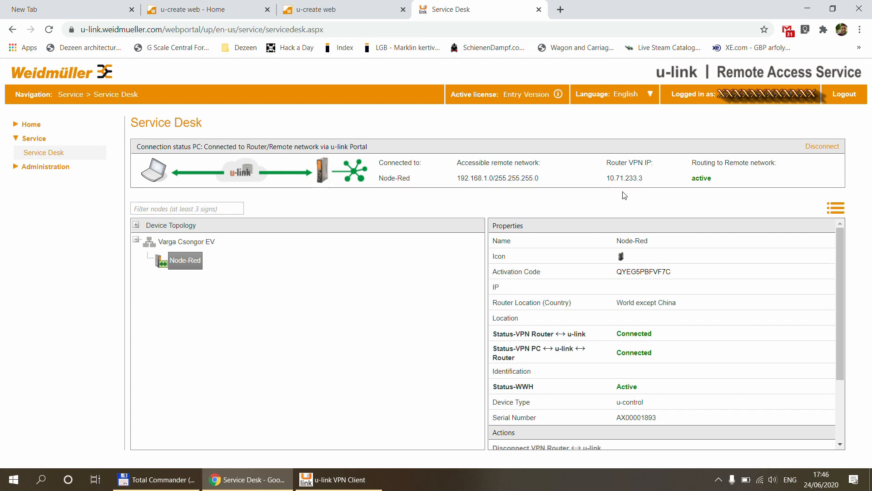
Step: Review the controller's u-link registration page over the VPN
{"action": "left_click", "coordinate": [343, 10]}
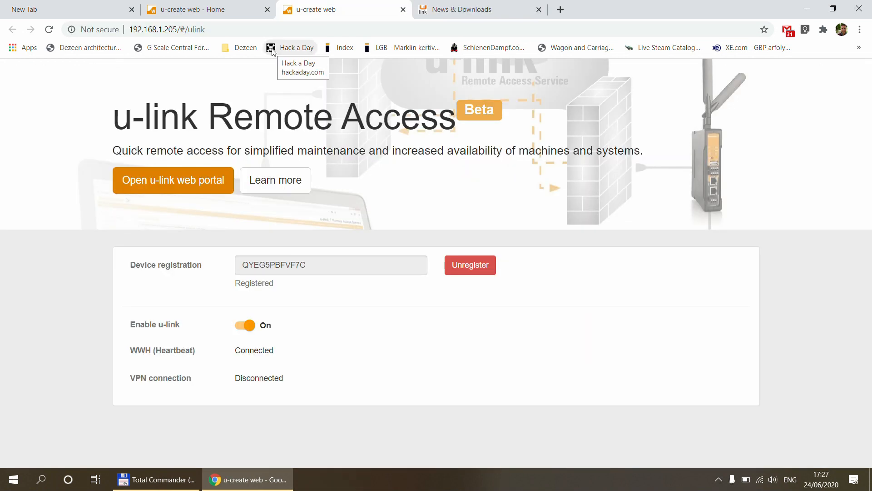
{"action": "mouse_move", "coordinate": [194, 29]}
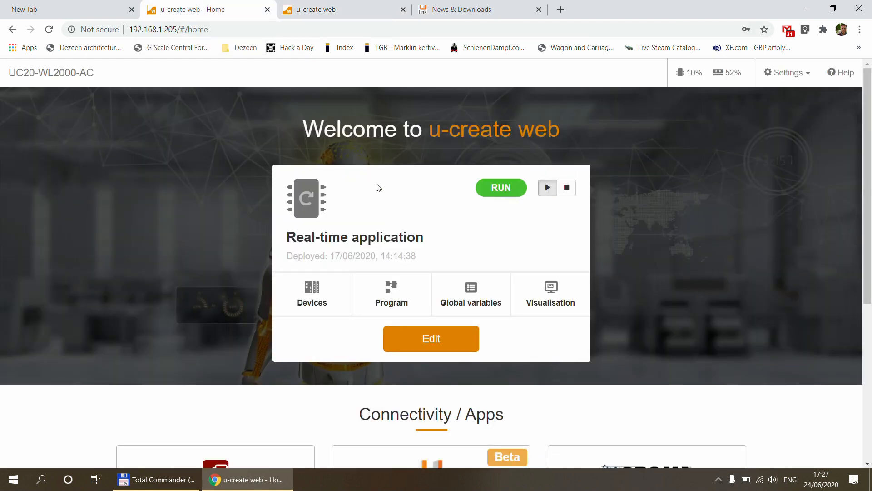
{"action": "mouse_move", "coordinate": [247, 186]}
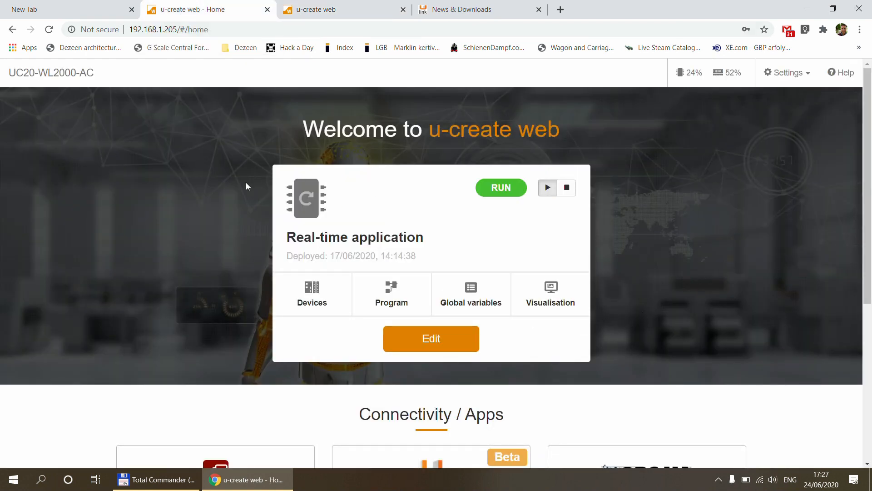
{"action": "scroll", "scroll_direction": "down", "scroll_amount": 3}
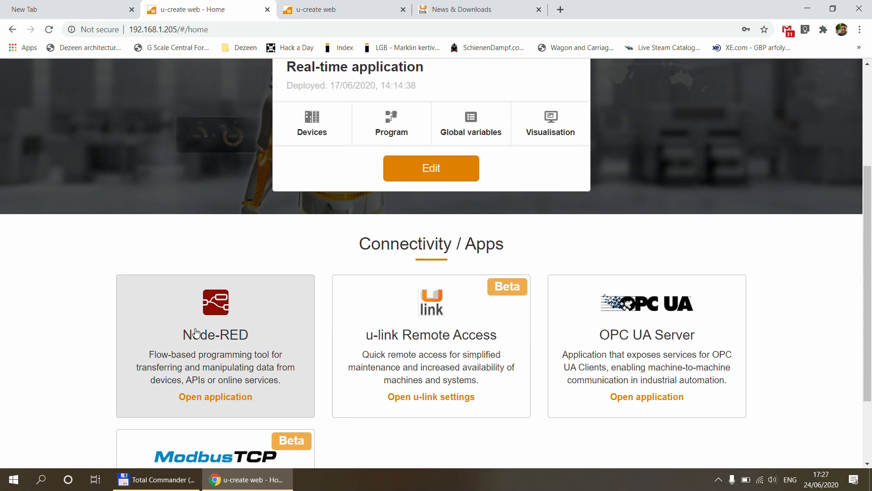
{"action": "left_click", "coordinate": [343, 10]}
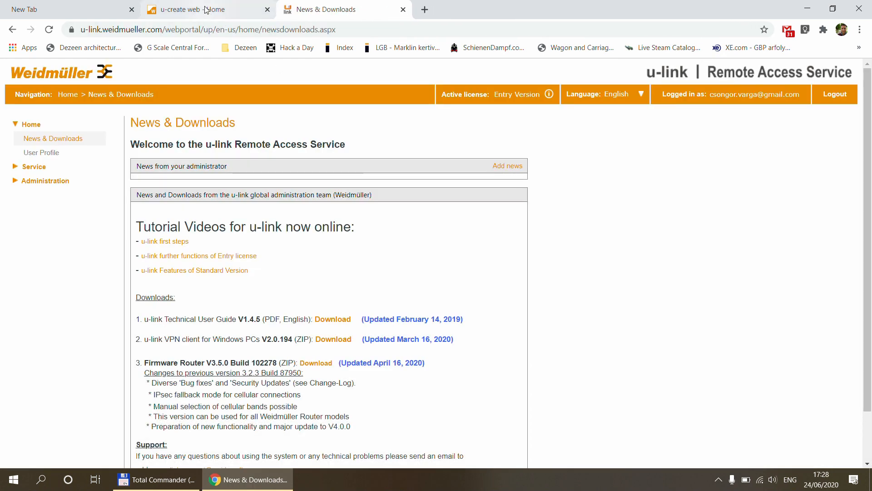
Step: Open the u-create web Home settings and scroll to the Connectivity / Apps cards
{"action": "left_click", "coordinate": [189, 9]}
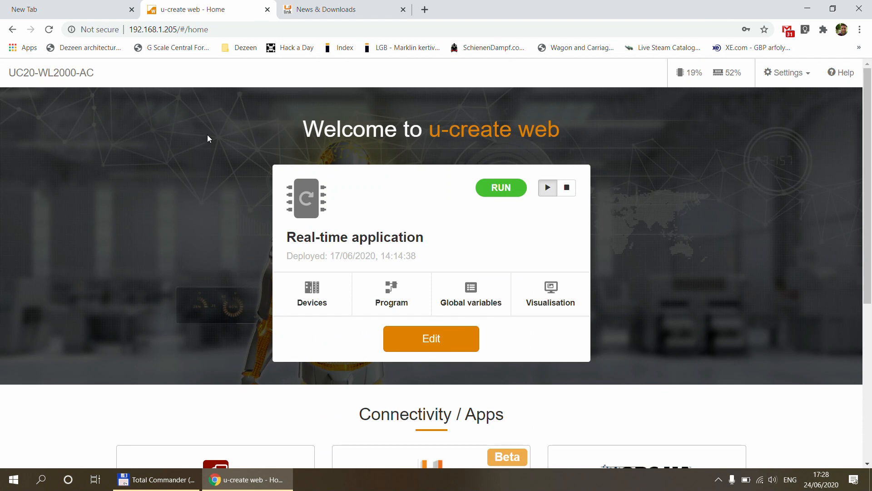
{"action": "mouse_move", "coordinate": [336, 148]}
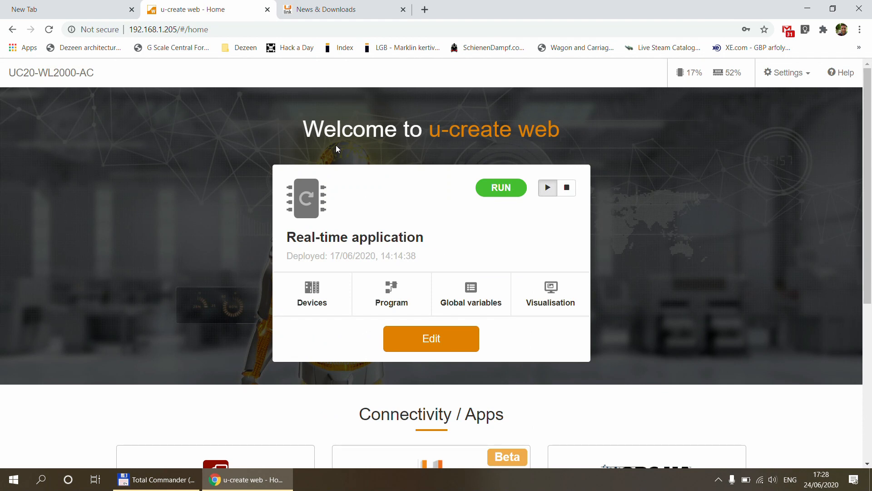
{"action": "left_click", "coordinate": [785, 72]}
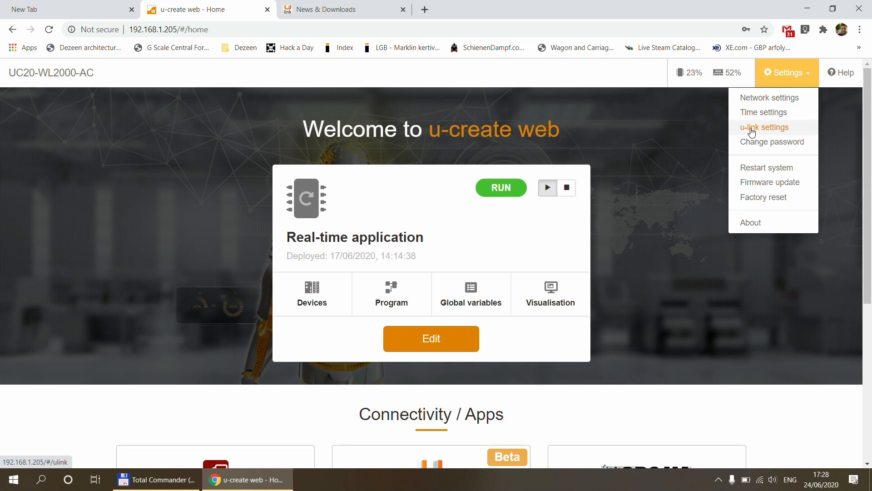
{"action": "scroll", "scroll_direction": "down", "scroll_amount": 3}
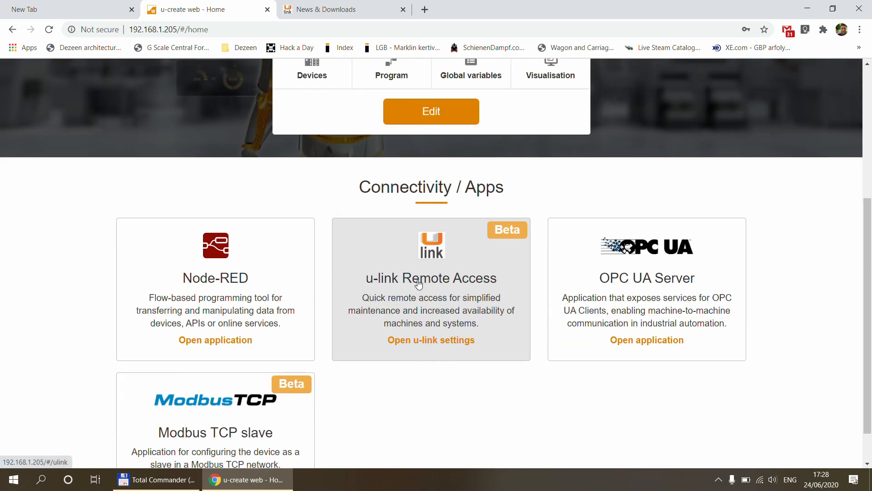
Step: Open u-link settings from the u-link Remote Access card to review registration status
{"action": "left_click", "coordinate": [431, 340]}
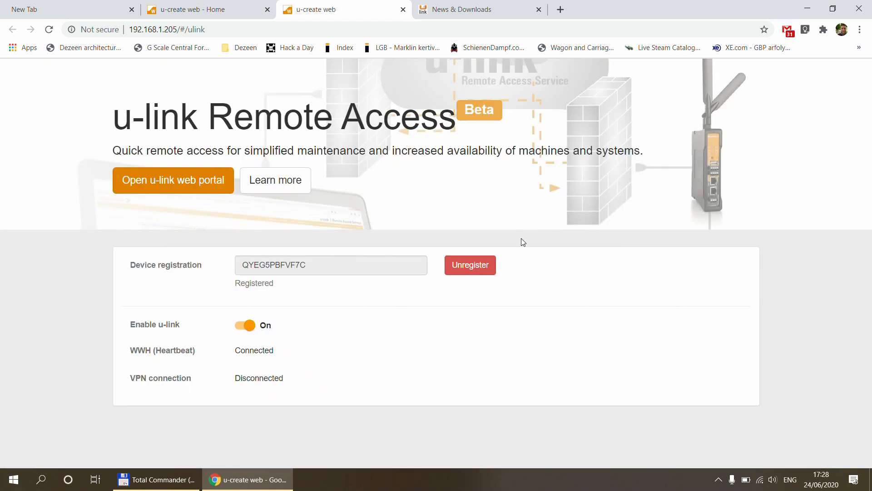
{"action": "mouse_move", "coordinate": [128, 119]}
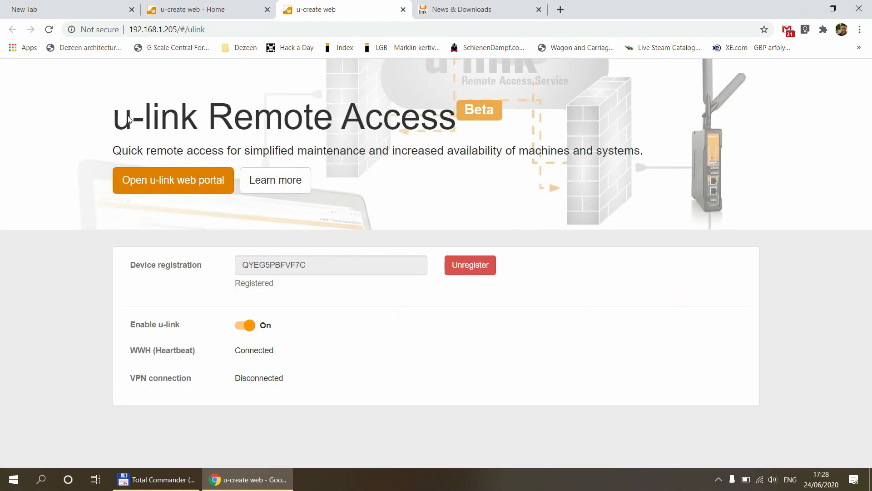
{"action": "mouse_move", "coordinate": [223, 203]}
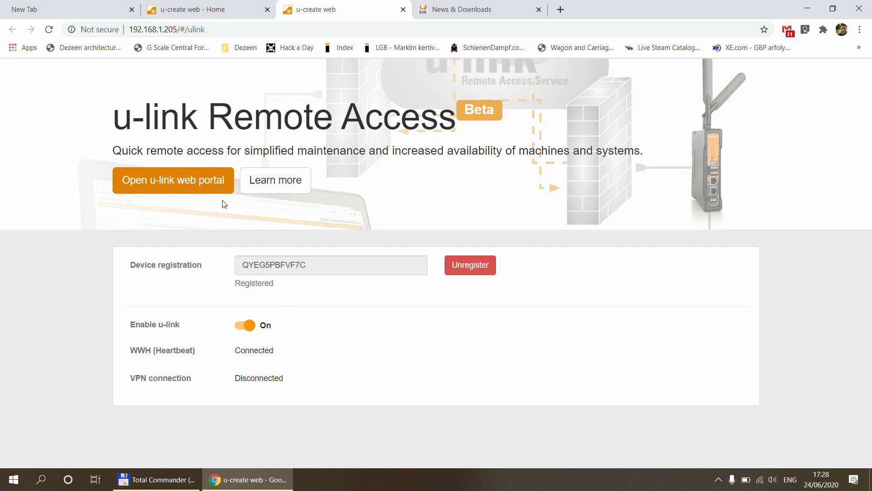
{"action": "mouse_move", "coordinate": [421, 389]}
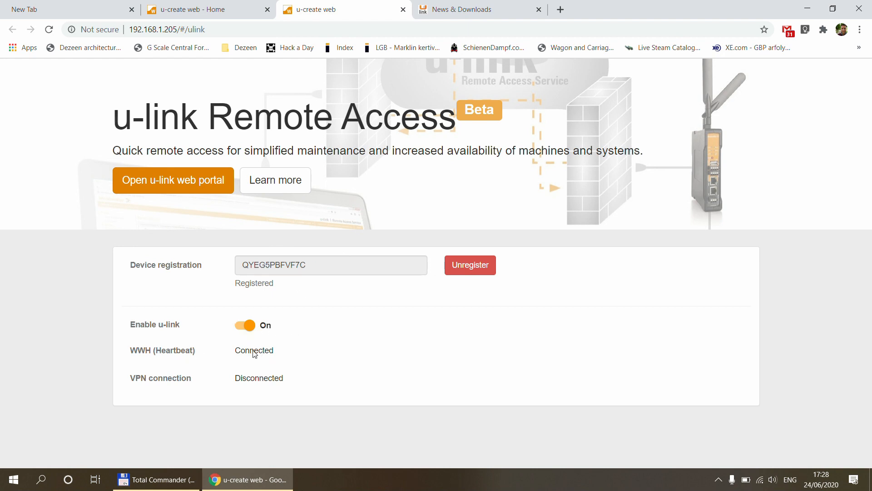
{"action": "mouse_move", "coordinate": [246, 353]}
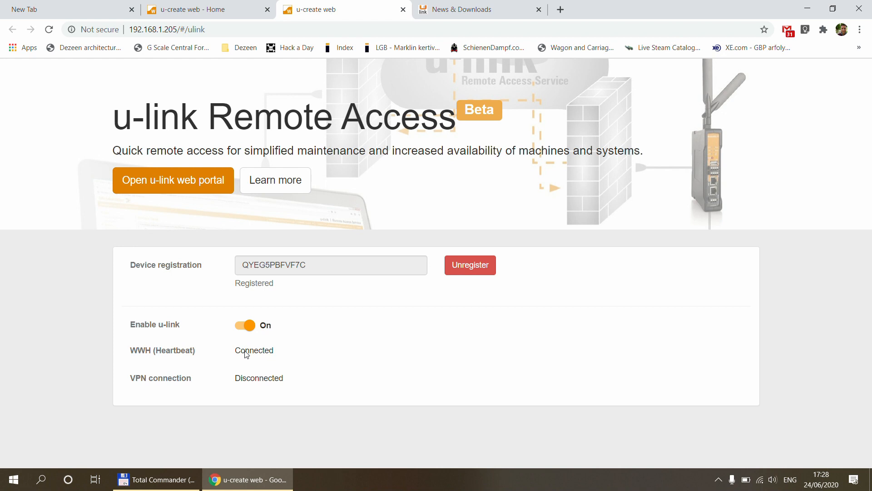
{"action": "mouse_move", "coordinate": [315, 389]}
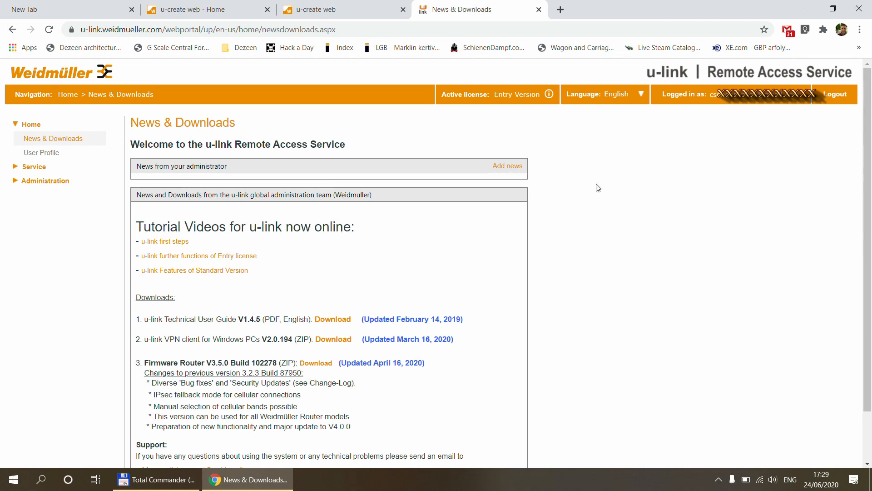
{"action": "mouse_move", "coordinate": [580, 225]}
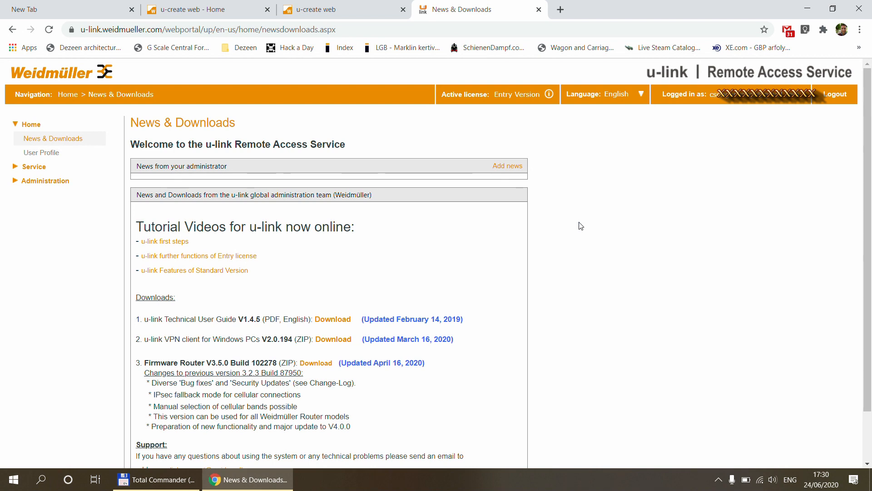
{"action": "mouse_move", "coordinate": [602, 180]}
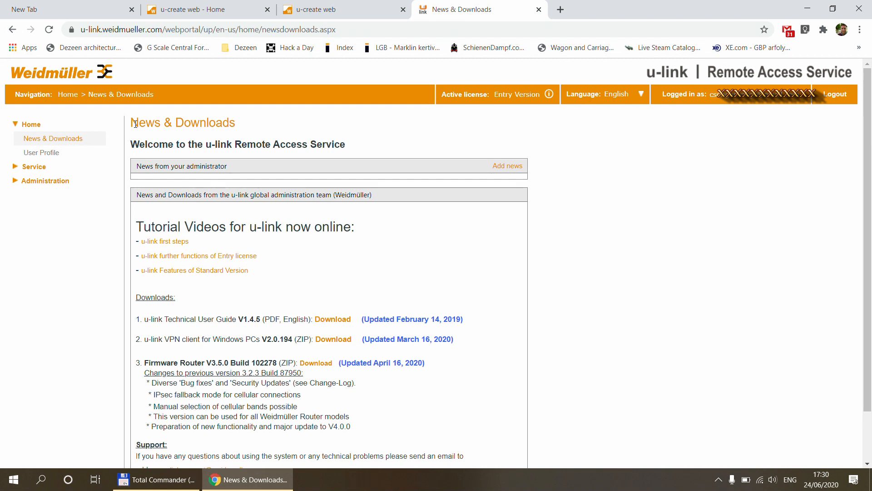
{"action": "mouse_move", "coordinate": [122, 206]}
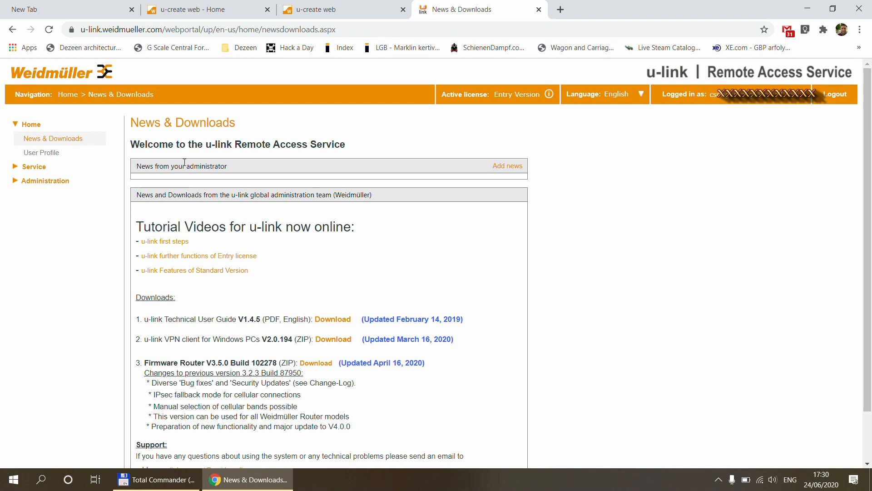
{"action": "mouse_move", "coordinate": [506, 165]}
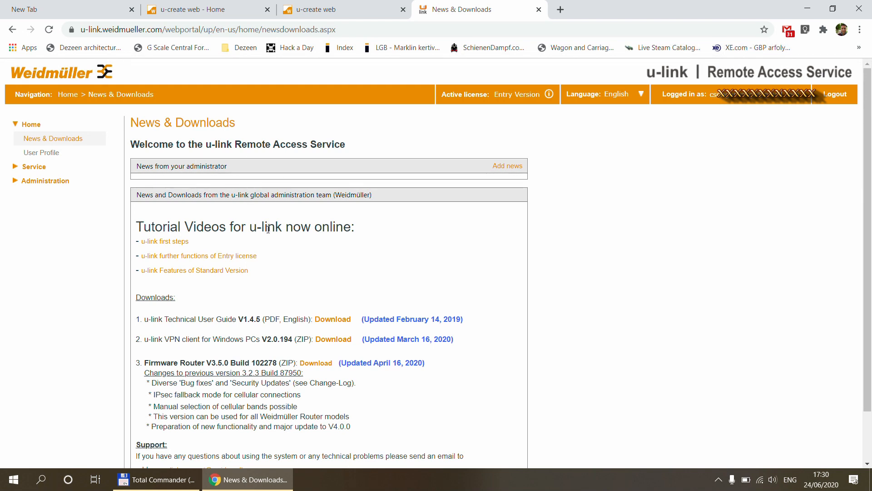
{"action": "mouse_move", "coordinate": [165, 241]}
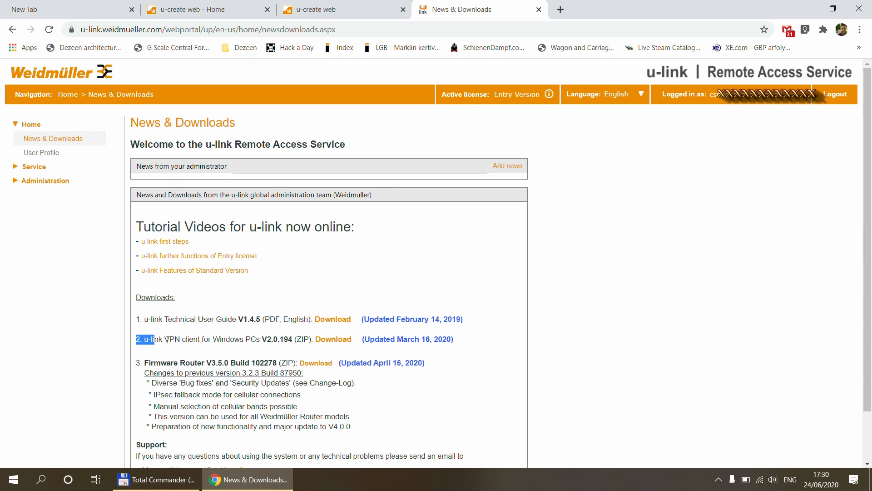
{"action": "left_click", "coordinate": [176, 340]}
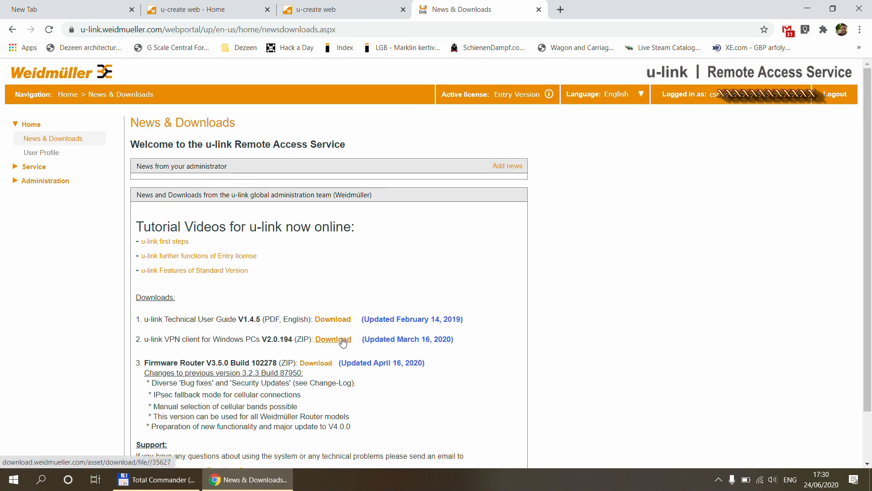
{"action": "mouse_move", "coordinate": [333, 345]}
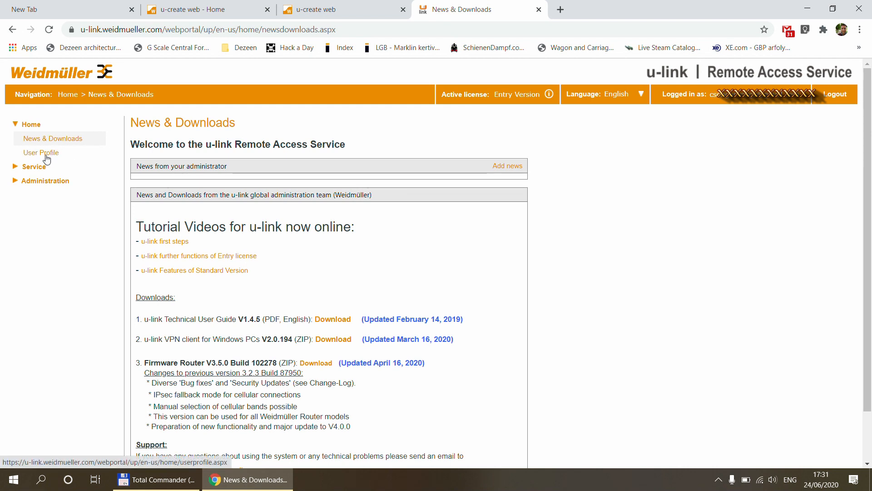
Step: View the User Profile Activation Code tab (In use, VPN IP 10.71.233.1), then expand Administration
{"action": "left_click", "coordinate": [41, 152]}
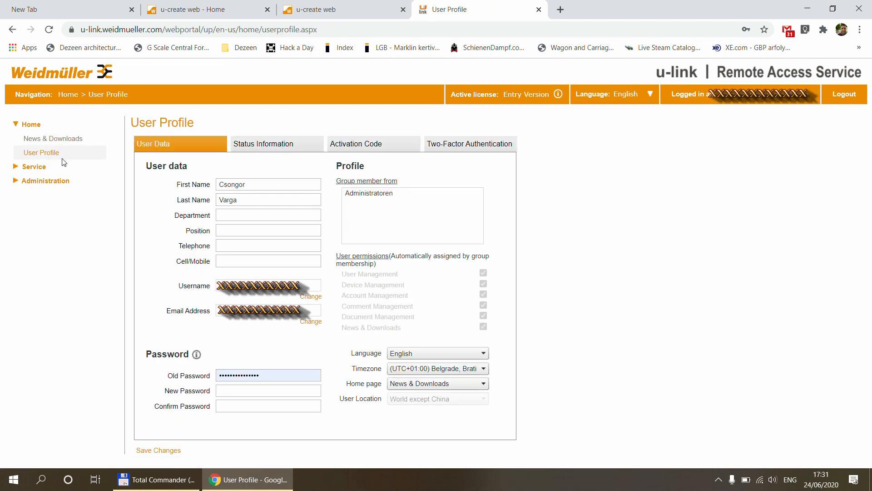
{"action": "mouse_move", "coordinate": [69, 173]}
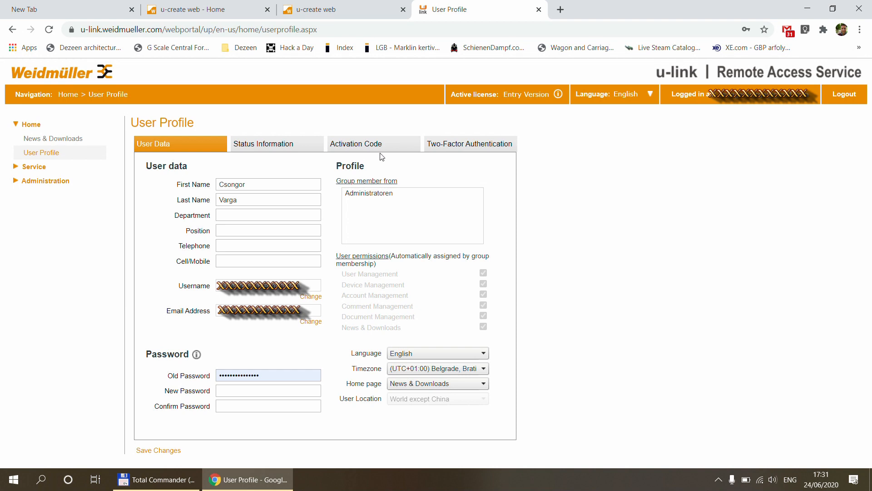
{"action": "left_click", "coordinate": [374, 144]}
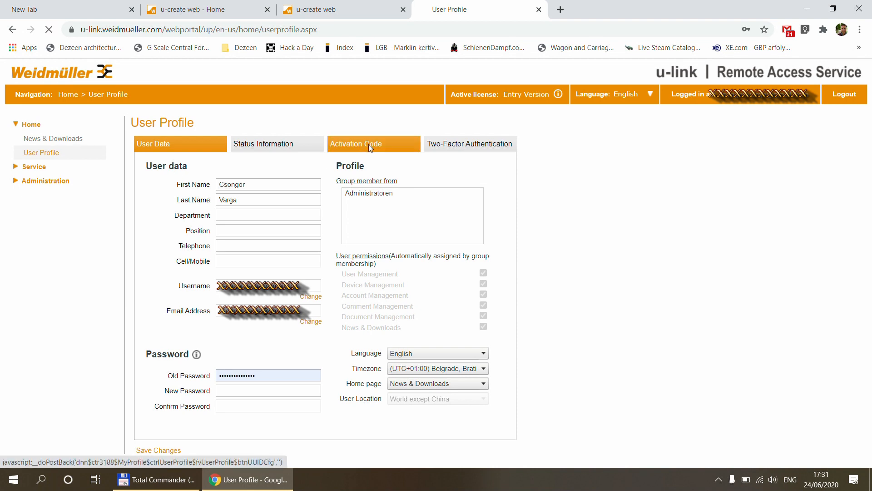
{"action": "left_click", "coordinate": [355, 144]}
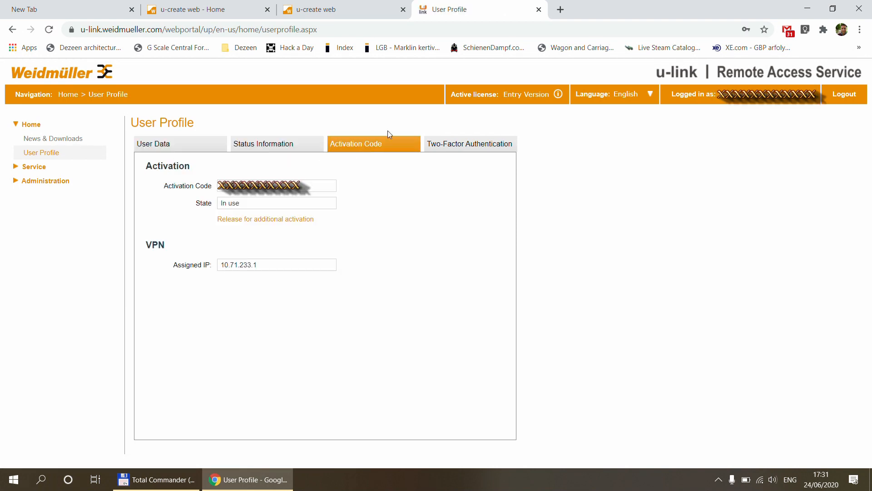
{"action": "mouse_move", "coordinate": [381, 182]}
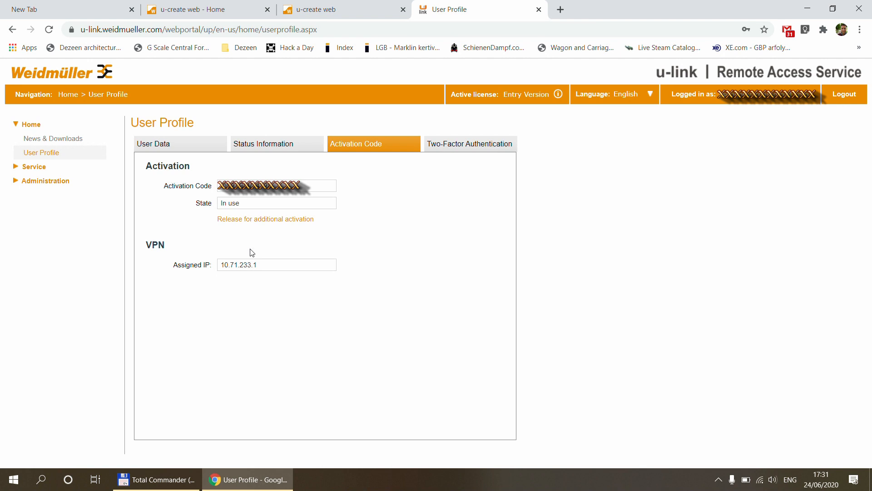
{"action": "mouse_move", "coordinate": [45, 181]}
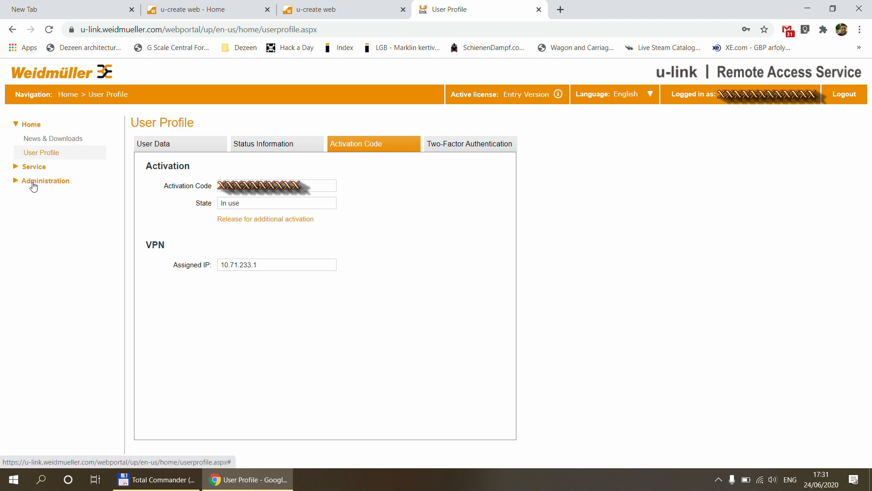
{"action": "left_click", "coordinate": [45, 180]}
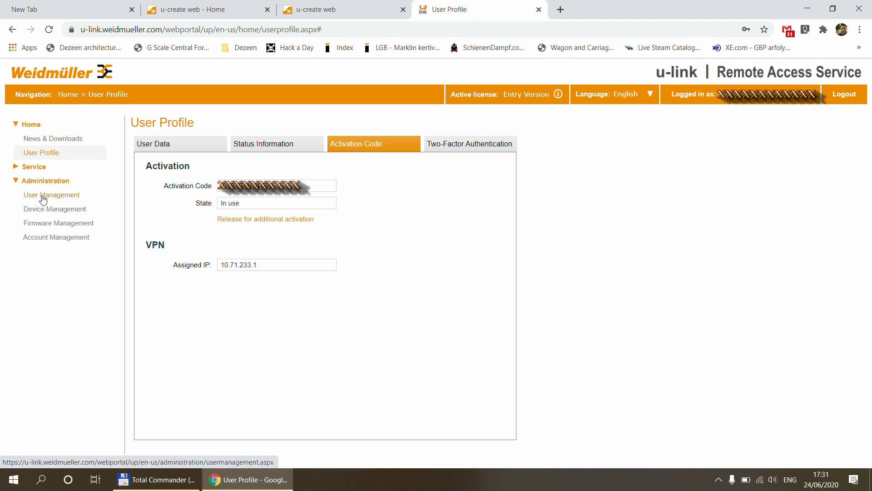
Step: Review User Management's single user and the Administrators and Service groups
{"action": "left_click", "coordinate": [51, 195]}
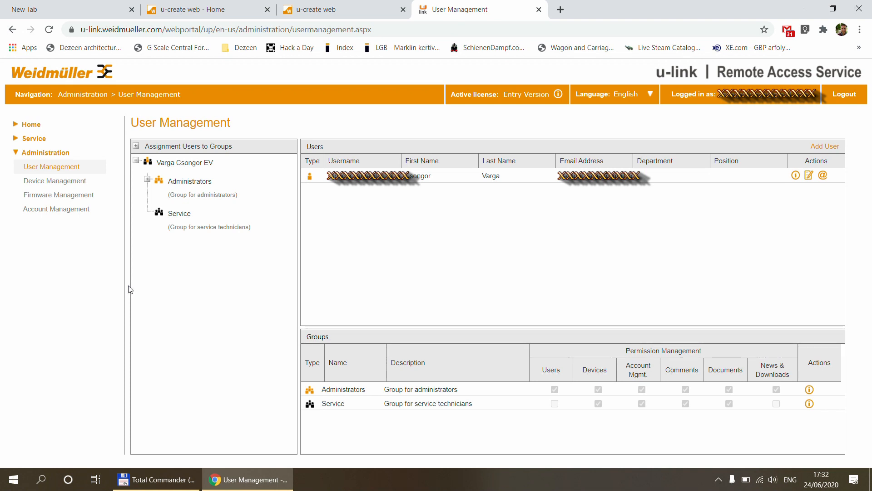
{"action": "mouse_move", "coordinate": [670, 206]}
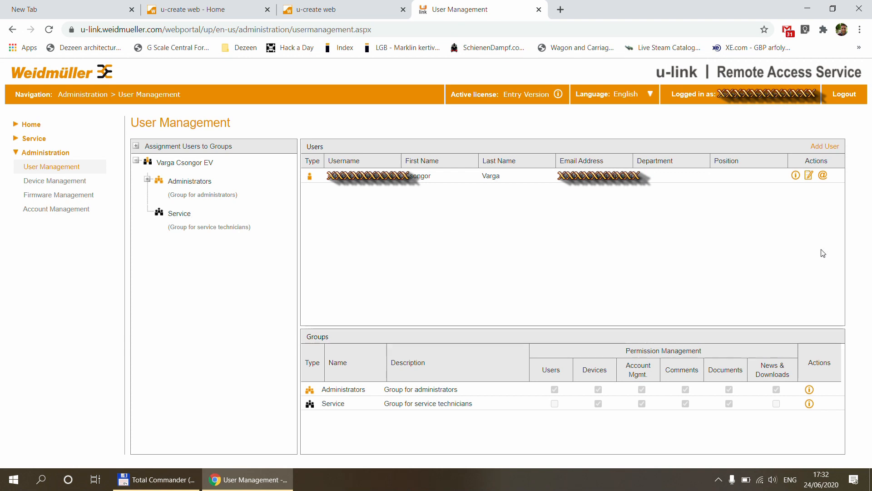
{"action": "mouse_move", "coordinate": [310, 419]}
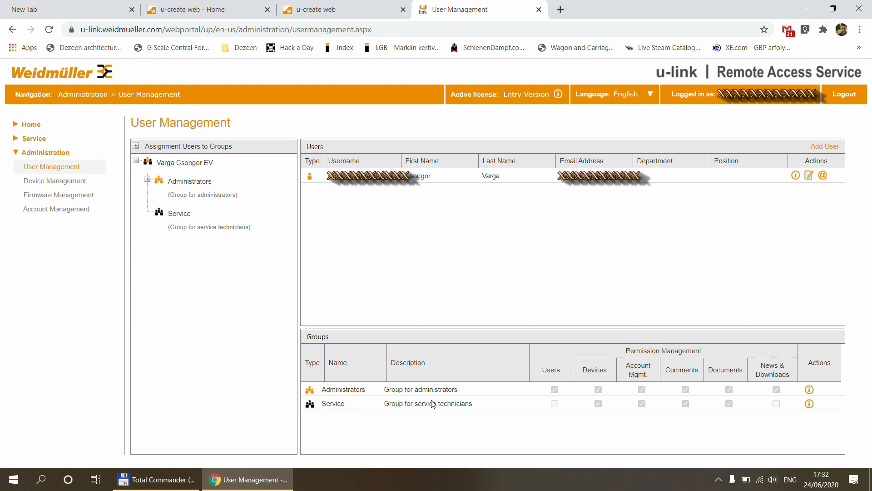
{"action": "mouse_move", "coordinate": [485, 409]}
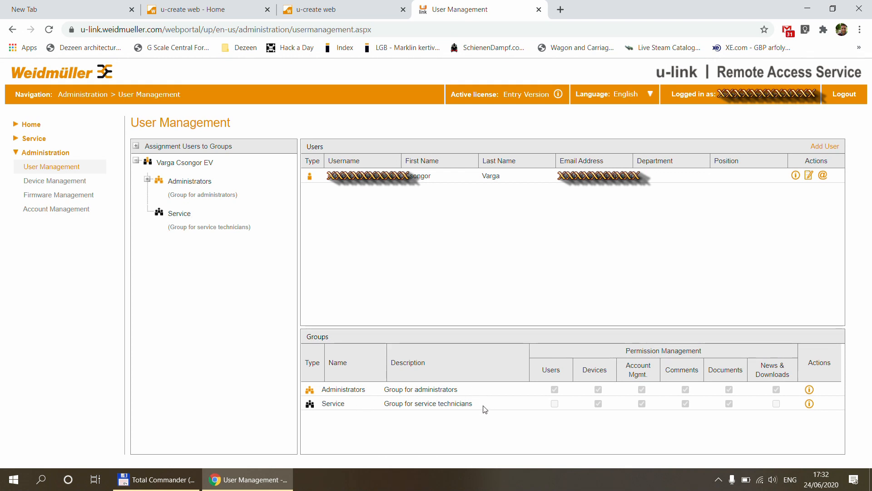
{"action": "mouse_move", "coordinate": [56, 209]}
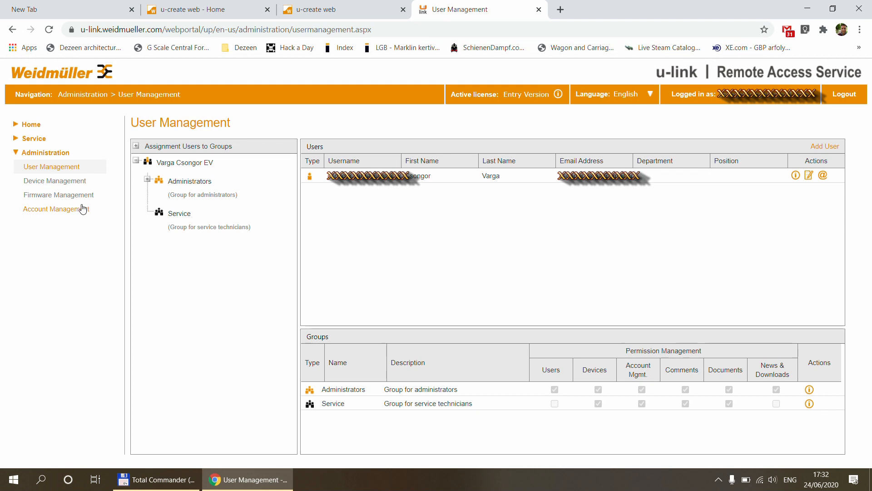
{"action": "left_click", "coordinate": [55, 181]}
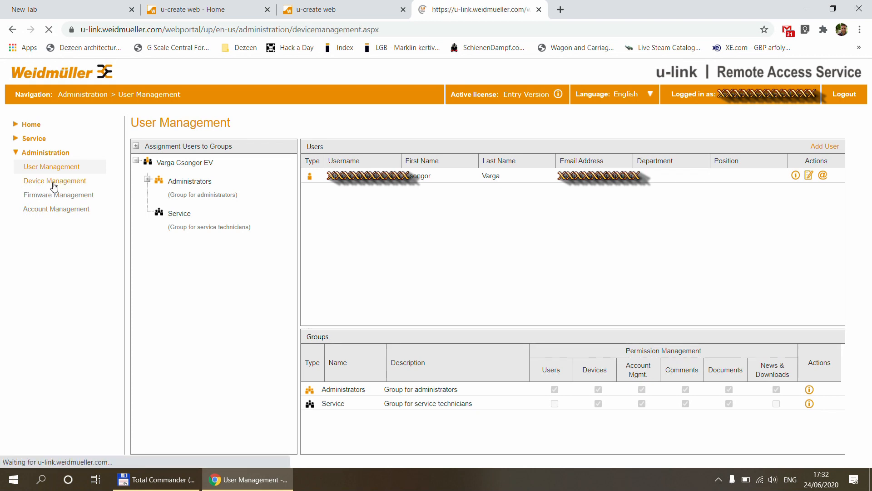
Step: Drag a u-control device from Add Device/Object into the Device Management topology
{"action": "left_click", "coordinate": [54, 180]}
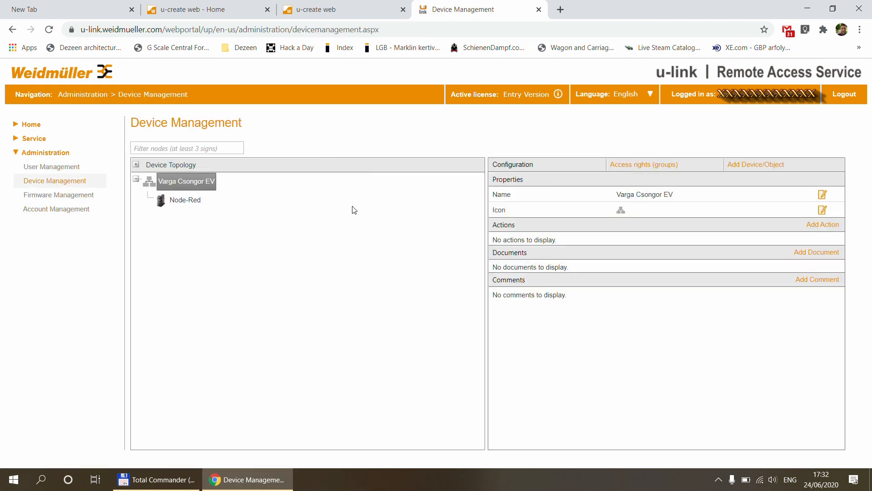
{"action": "mouse_move", "coordinate": [282, 310]}
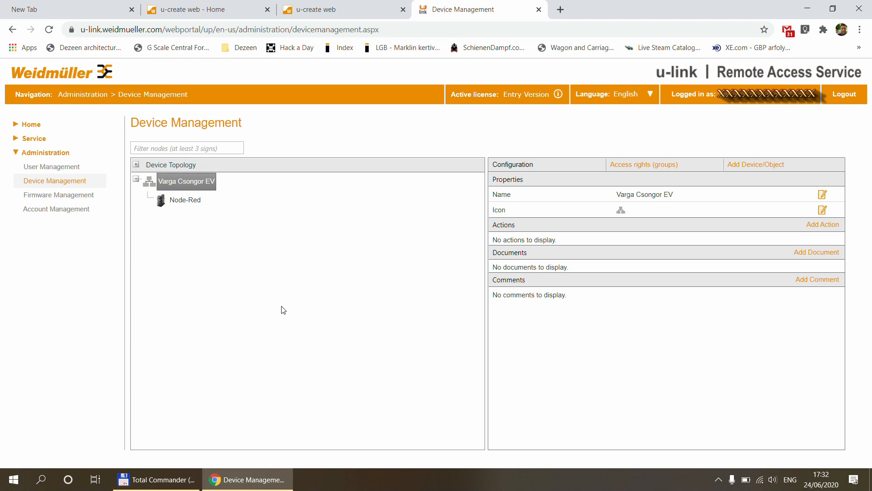
{"action": "mouse_move", "coordinate": [279, 234]}
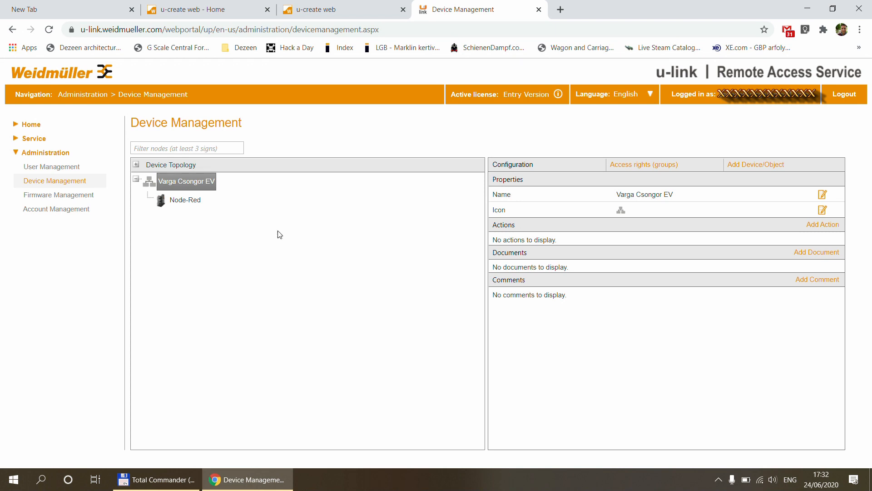
{"action": "mouse_move", "coordinate": [213, 215]}
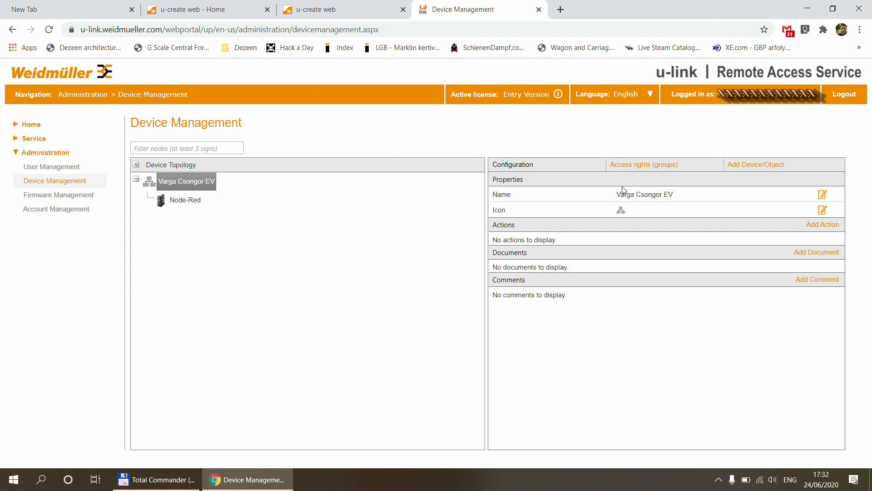
{"action": "mouse_move", "coordinate": [756, 164]}
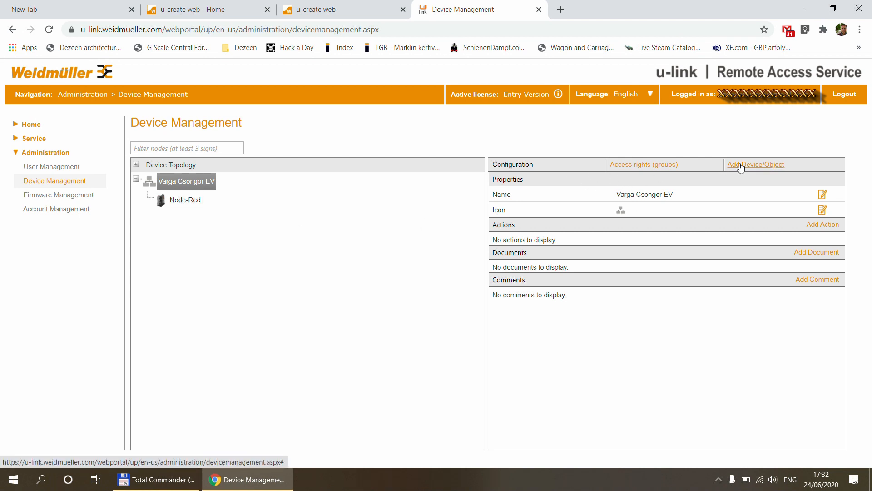
{"action": "left_click", "coordinate": [754, 164]}
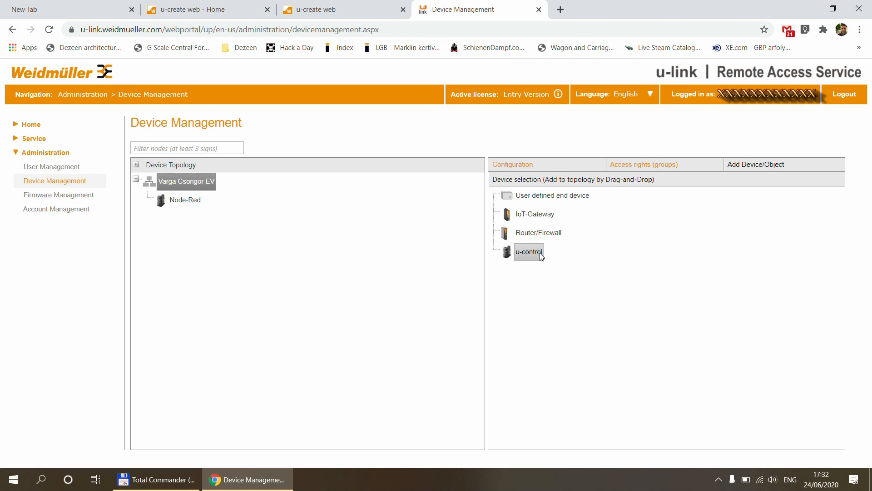
{"action": "mouse_move", "coordinate": [534, 257]}
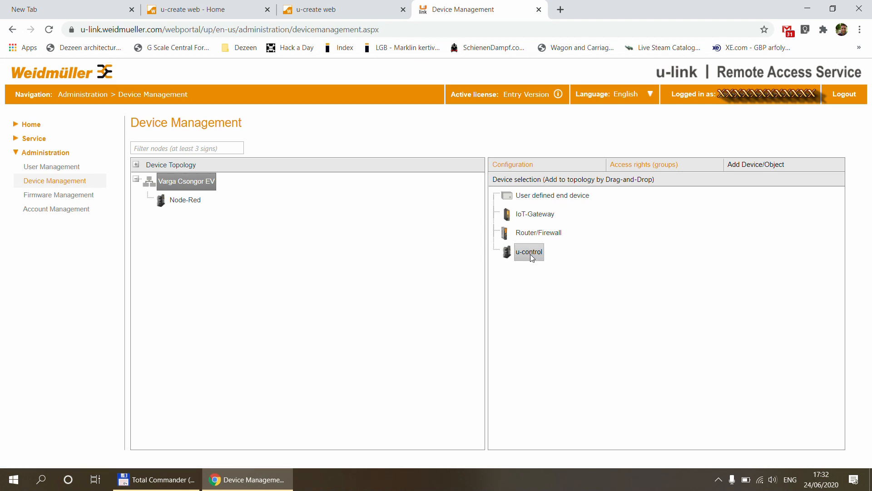
{"action": "left_click_drag", "start_coordinate": [528, 251], "coordinate": [223, 198]}
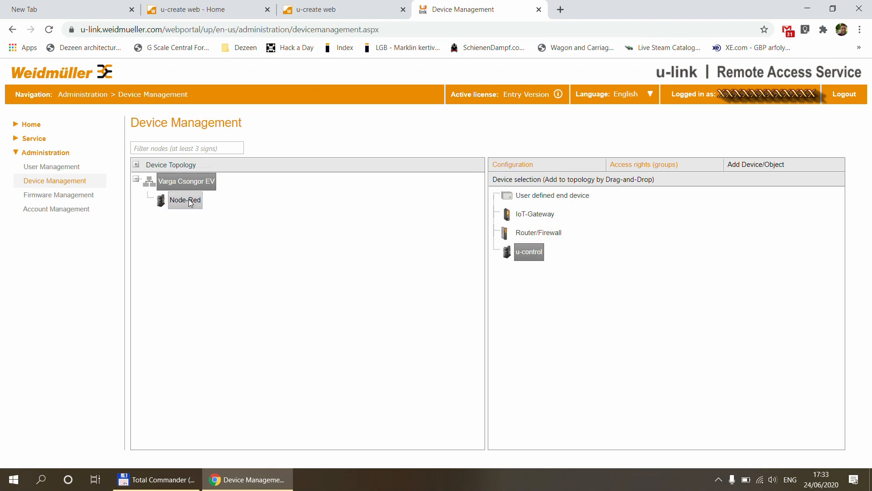
{"action": "left_click", "coordinate": [186, 200]}
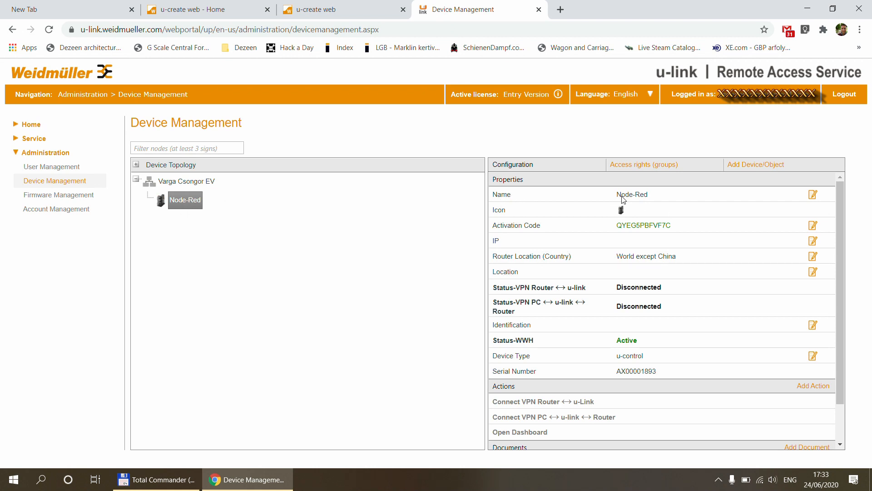
{"action": "mouse_move", "coordinate": [652, 199]}
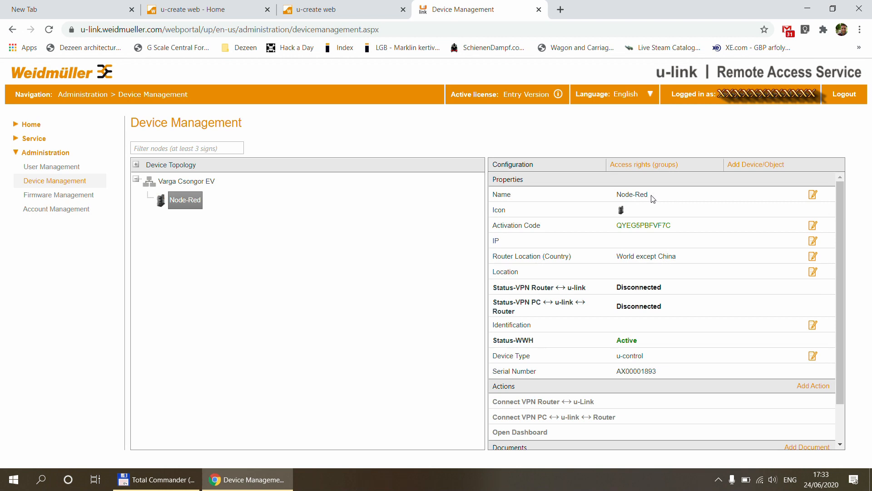
{"action": "mouse_move", "coordinate": [637, 228]}
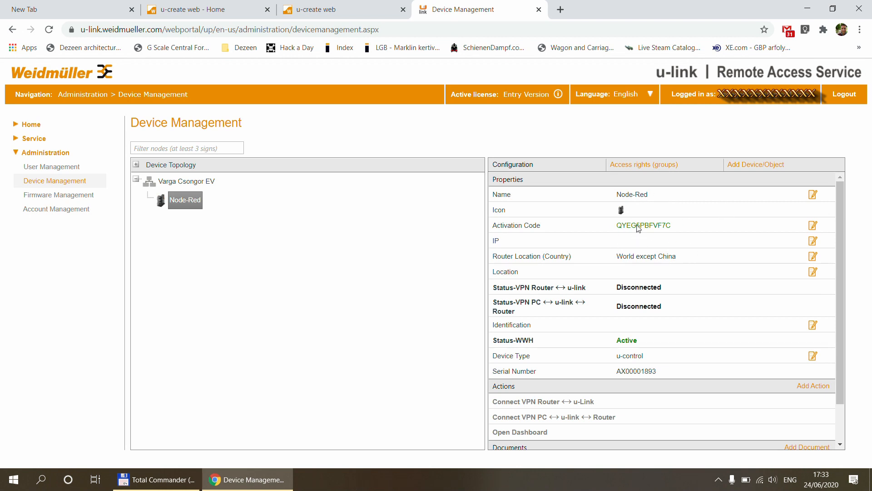
{"action": "double_click", "coordinate": [643, 225]}
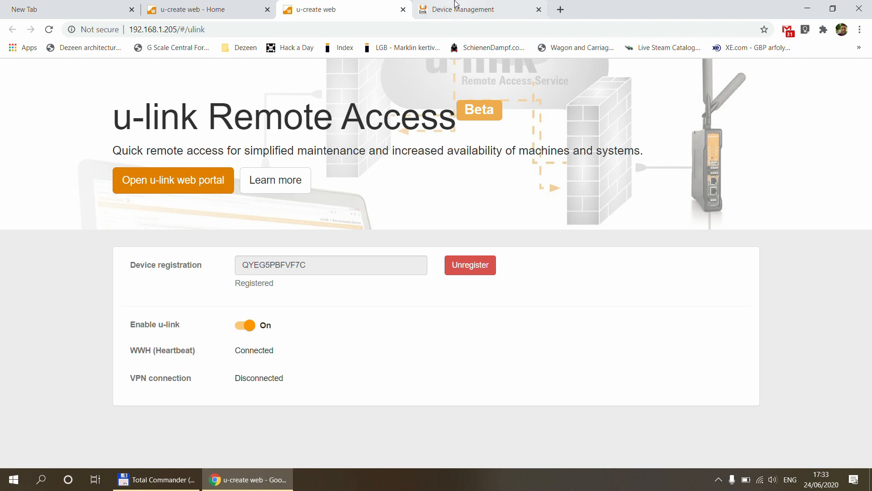
{"action": "mouse_move", "coordinate": [419, 154]}
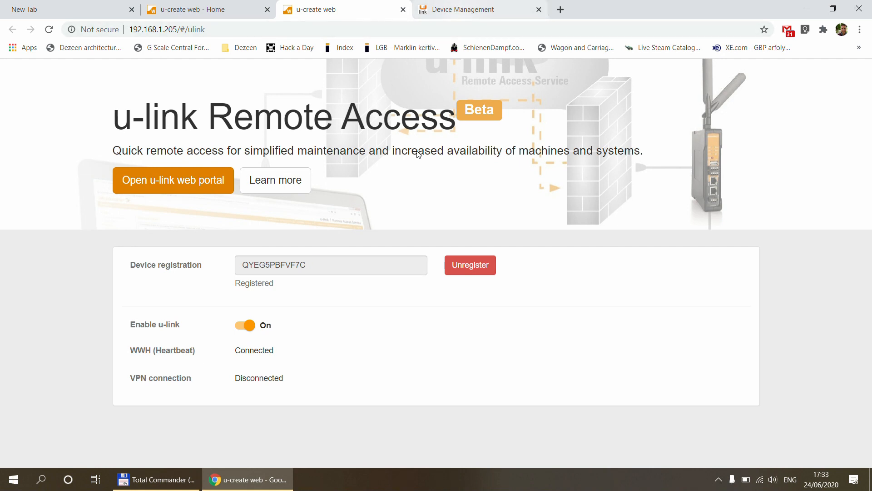
{"action": "mouse_move", "coordinate": [472, 292]}
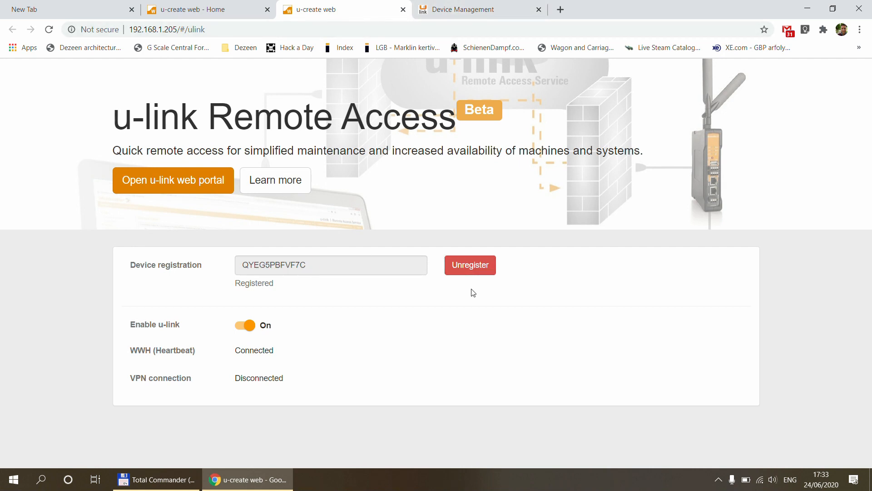
{"action": "mouse_move", "coordinate": [464, 288]}
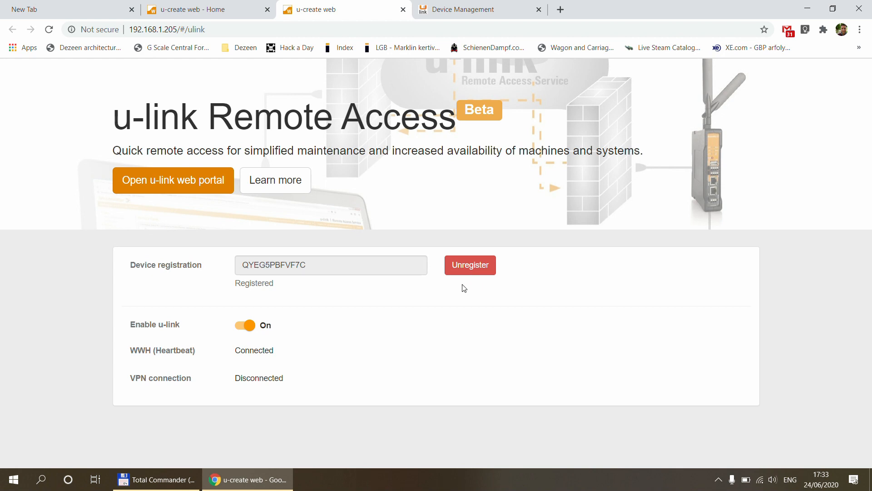
{"action": "mouse_move", "coordinate": [236, 286]}
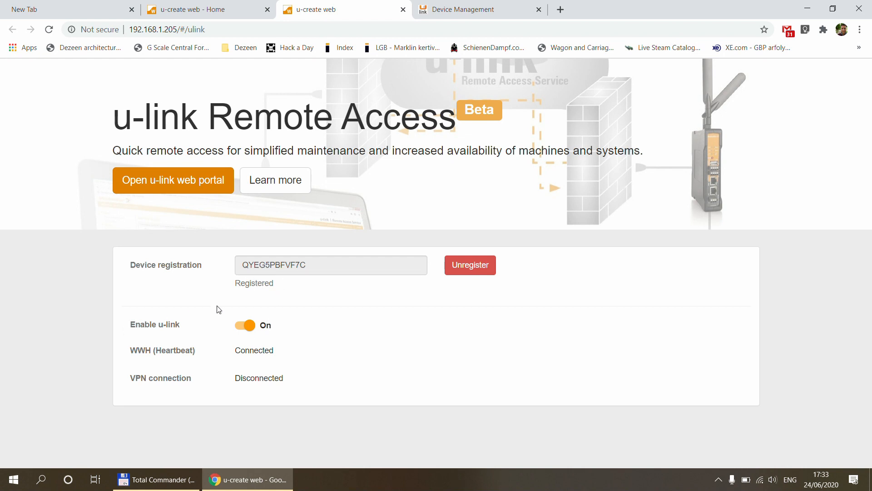
{"action": "mouse_move", "coordinate": [246, 325]}
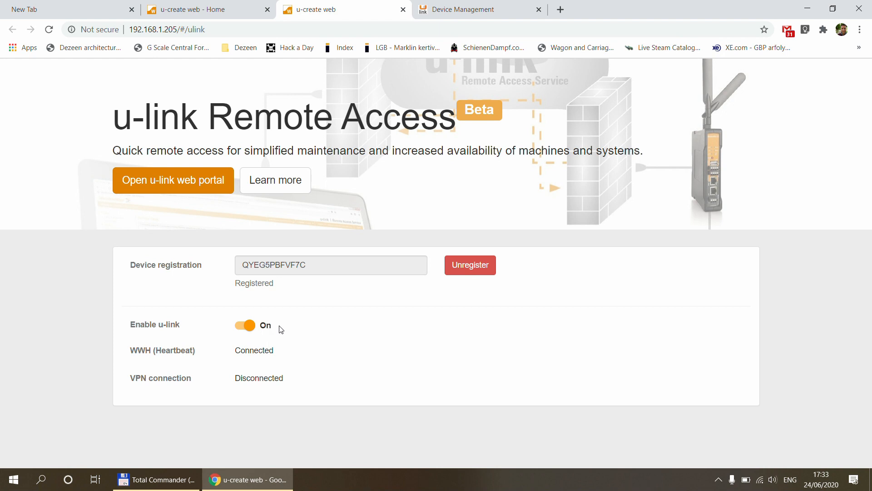
{"action": "mouse_move", "coordinate": [288, 355]}
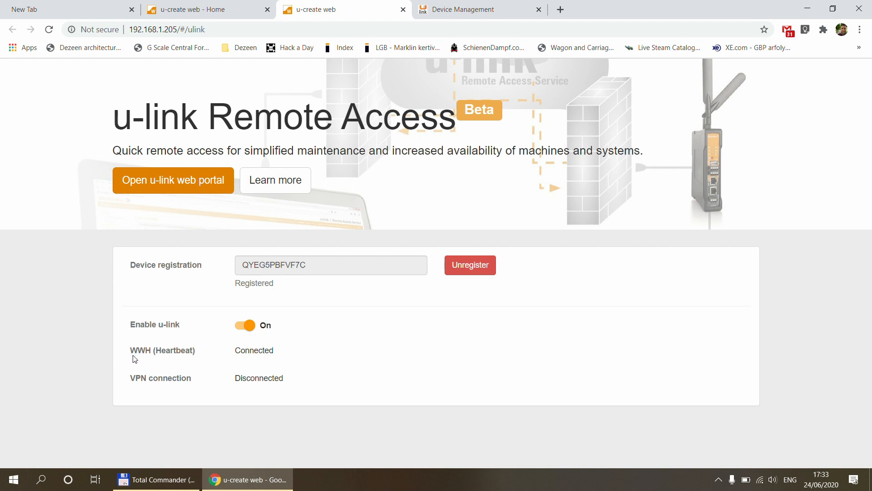
{"action": "mouse_move", "coordinate": [249, 339]}
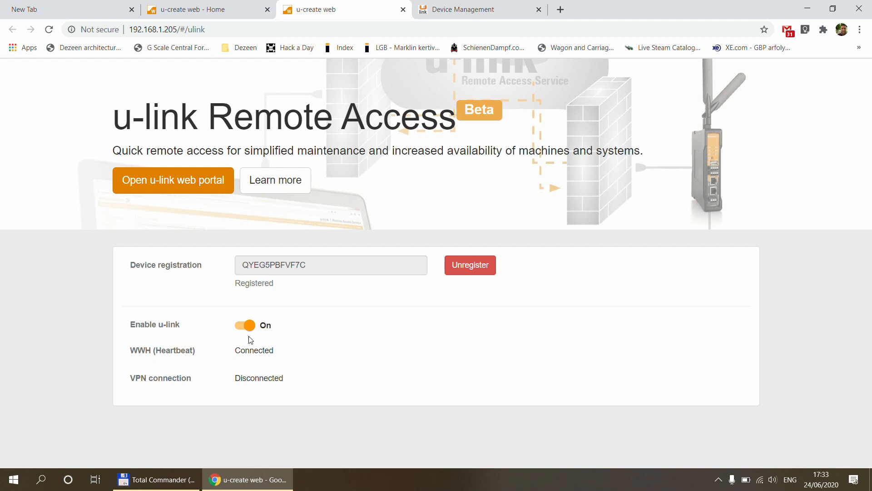
{"action": "mouse_move", "coordinate": [299, 375]}
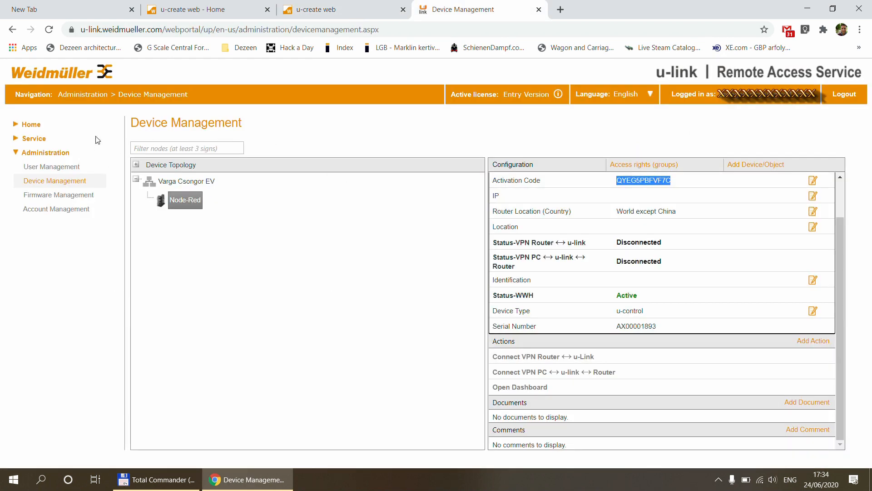
{"action": "mouse_move", "coordinate": [536, 416]}
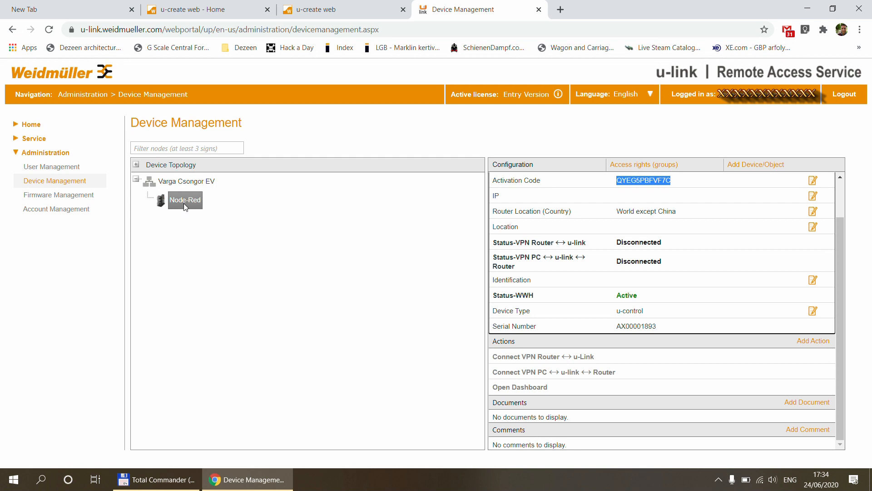
{"action": "mouse_move", "coordinate": [596, 419]}
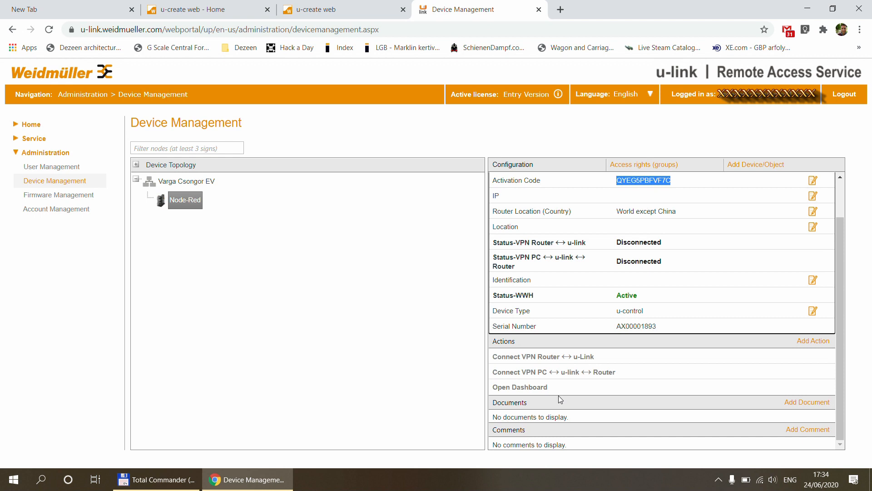
{"action": "mouse_move", "coordinate": [532, 433]}
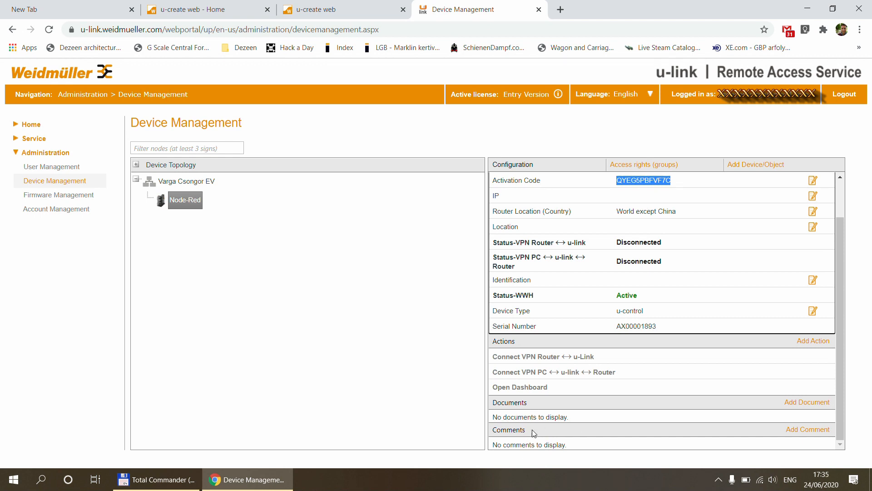
{"action": "mouse_move", "coordinate": [34, 139]}
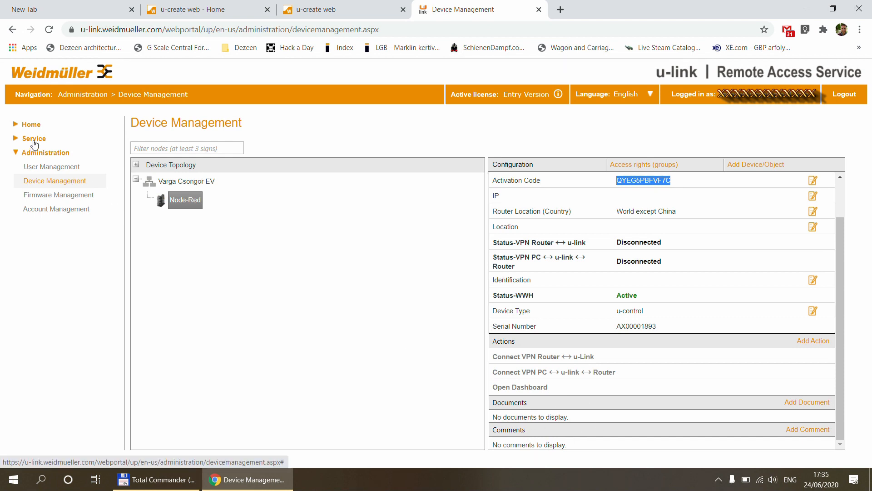
Step: Expand Service in the left navigation to load the Service Desk page
{"action": "left_click", "coordinate": [34, 139]}
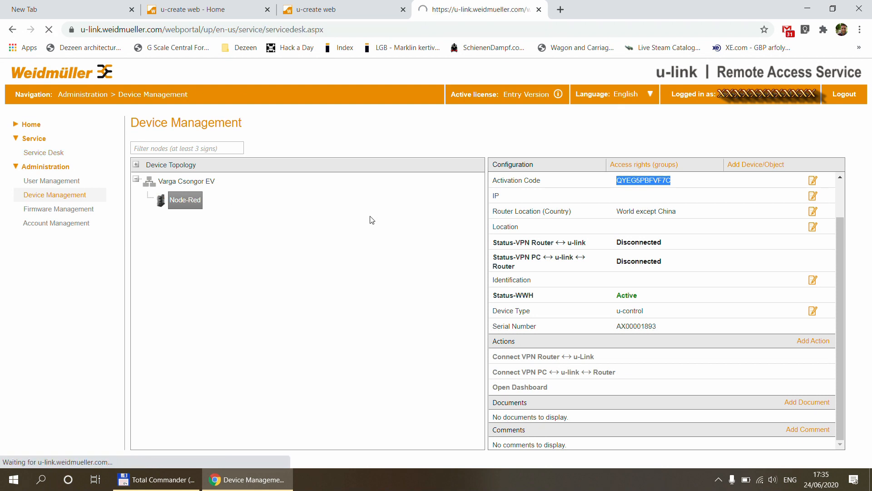
Step: Select Node-Red on Service Desk and connect both router and PC VPN to u-link
{"action": "left_click", "coordinate": [44, 152]}
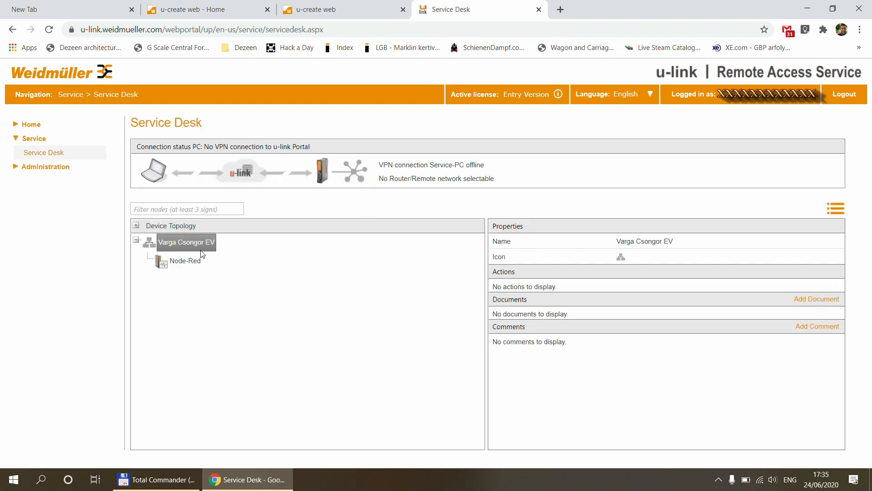
{"action": "mouse_move", "coordinate": [191, 236]}
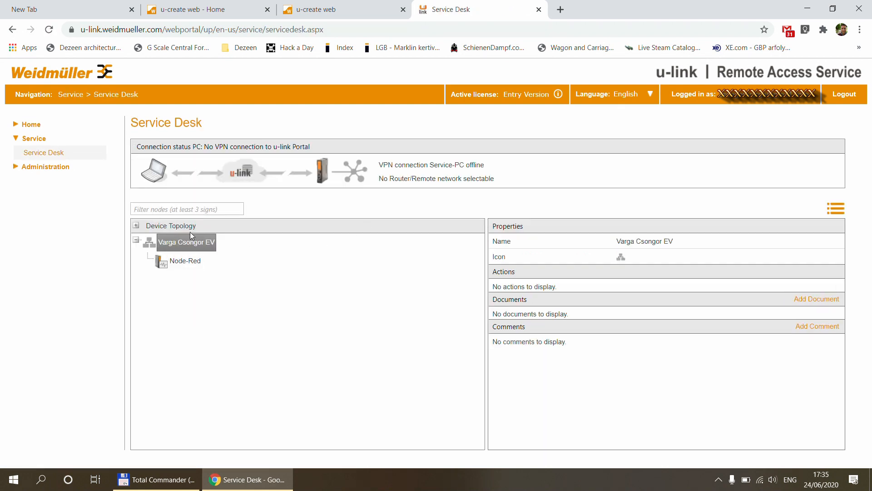
{"action": "left_click", "coordinate": [184, 261]}
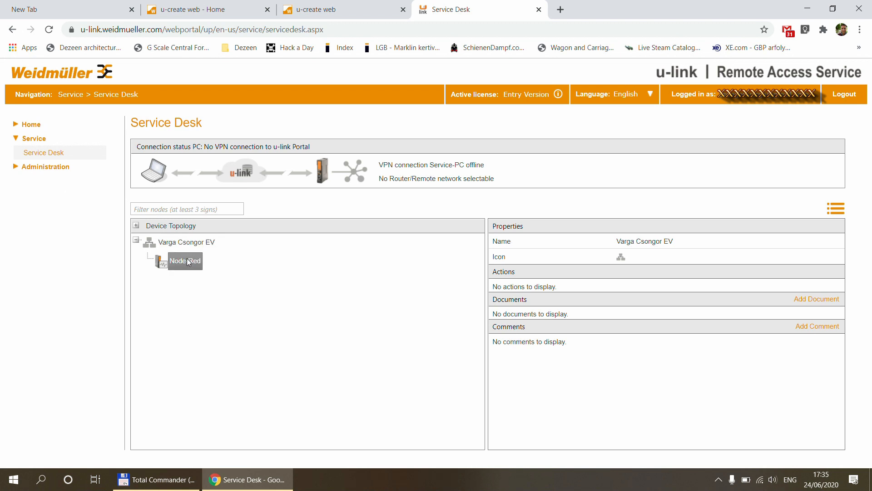
{"action": "left_click", "coordinate": [183, 261]}
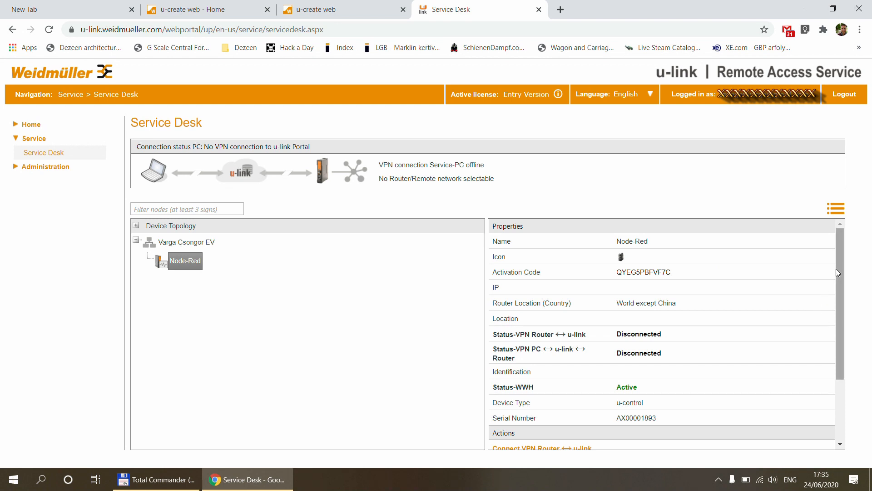
{"action": "scroll", "scroll_direction": "down", "scroll_amount": 3}
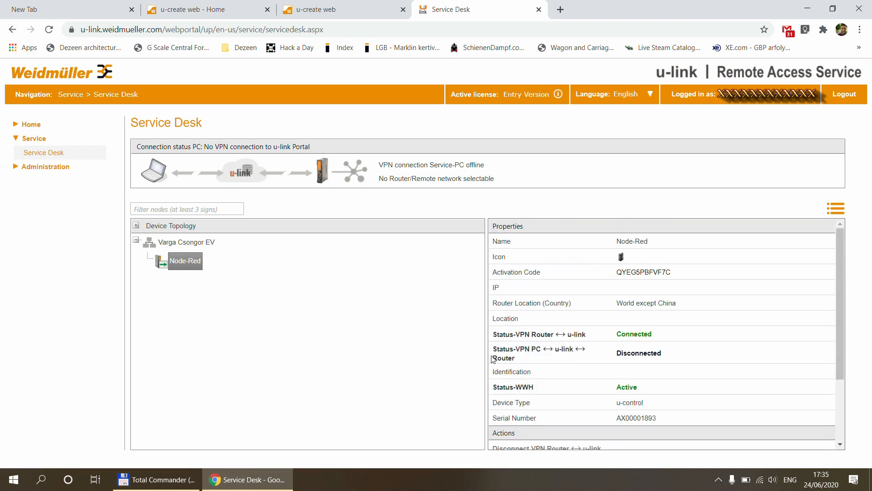
{"action": "scroll", "scroll_direction": "down", "scroll_amount": 3}
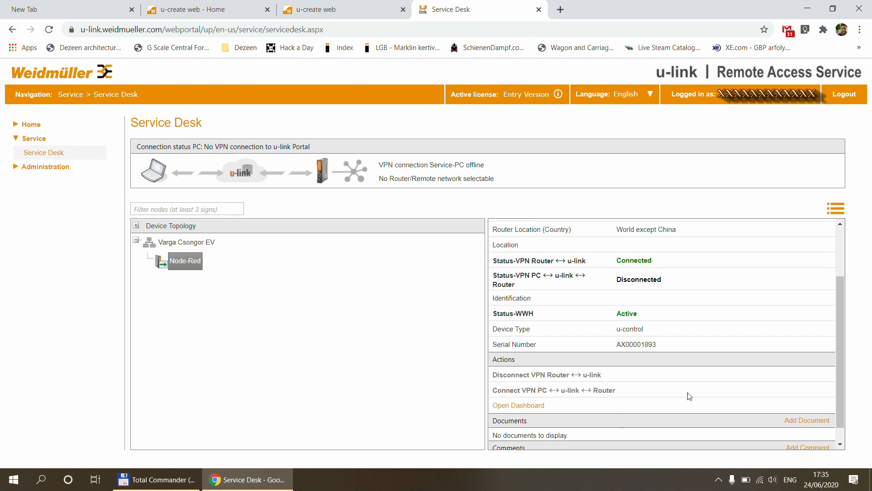
{"action": "mouse_move", "coordinate": [427, 365]}
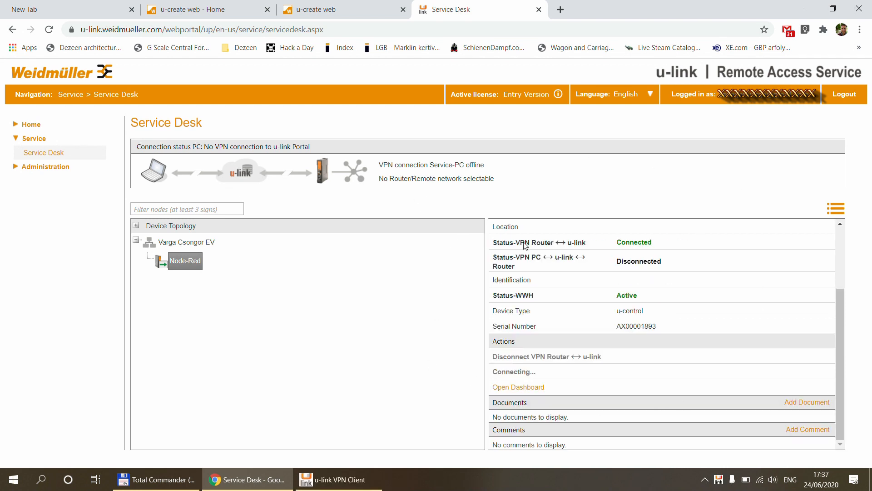
{"action": "mouse_move", "coordinate": [424, 327]}
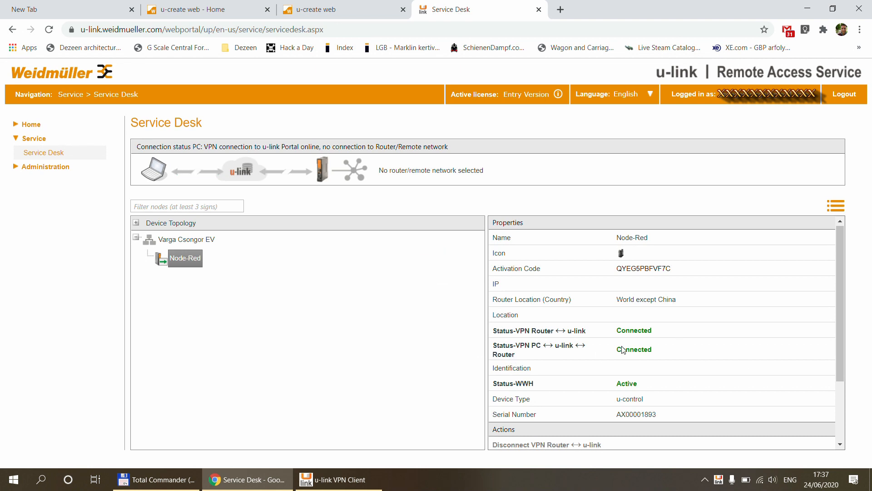
{"action": "scroll", "scroll_direction": "down", "scroll_amount": 3}
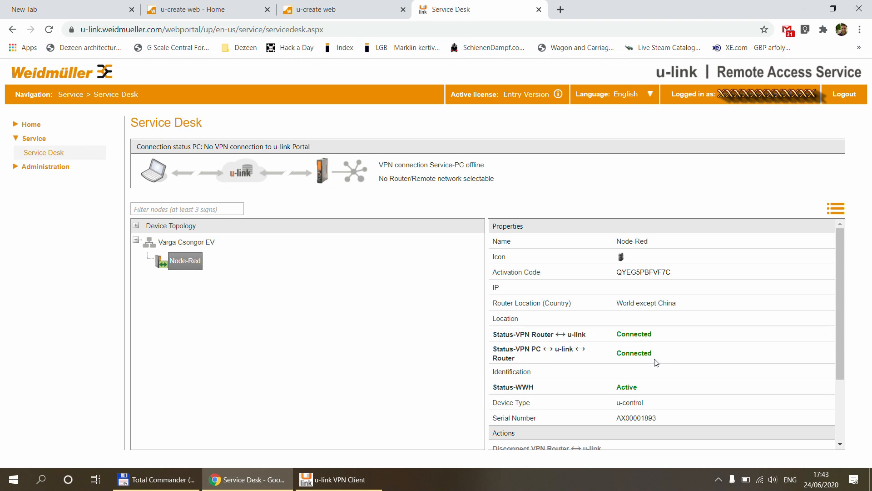
{"action": "left_click", "coordinate": [340, 9]}
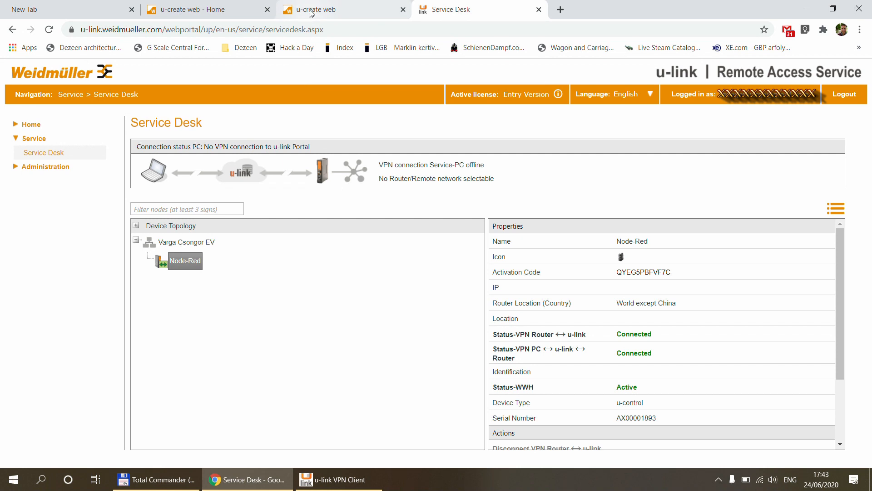
{"action": "left_click", "coordinate": [342, 10]}
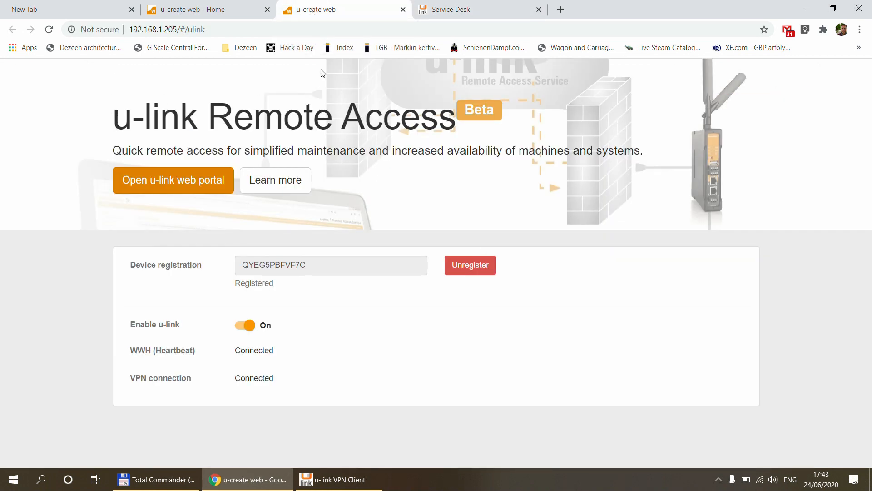
{"action": "mouse_move", "coordinate": [328, 121]}
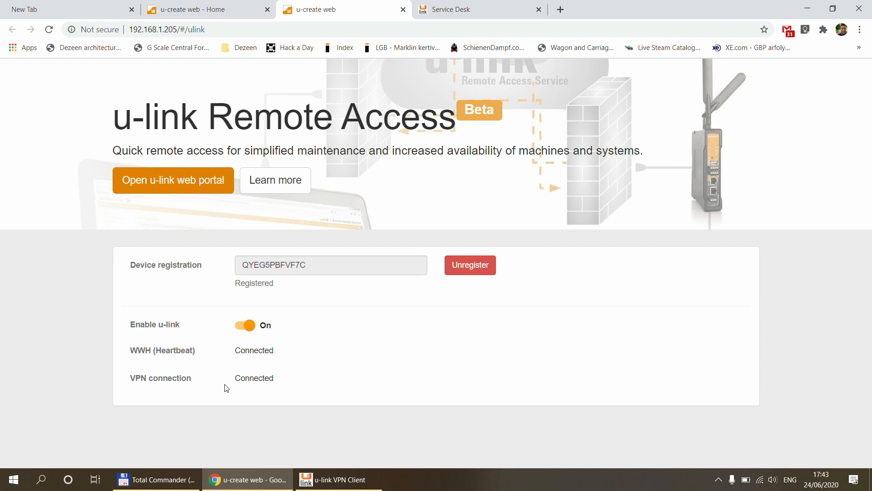
{"action": "mouse_move", "coordinate": [134, 376]}
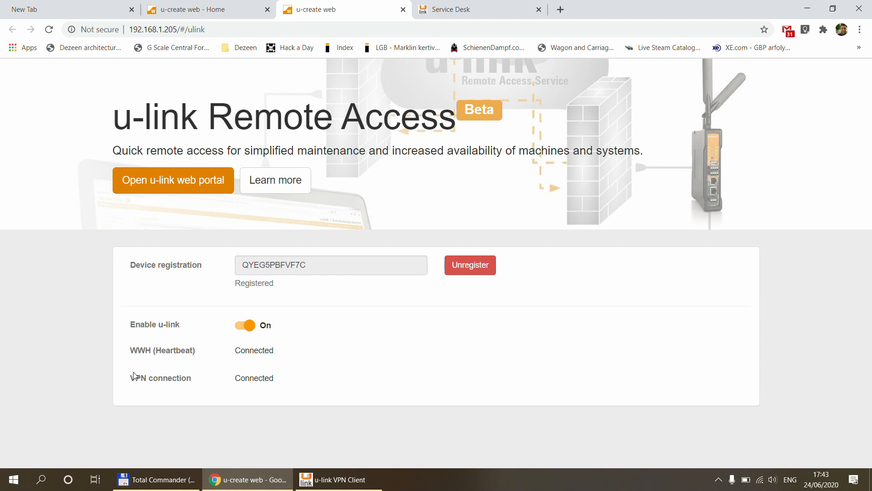
{"action": "mouse_move", "coordinate": [180, 405]}
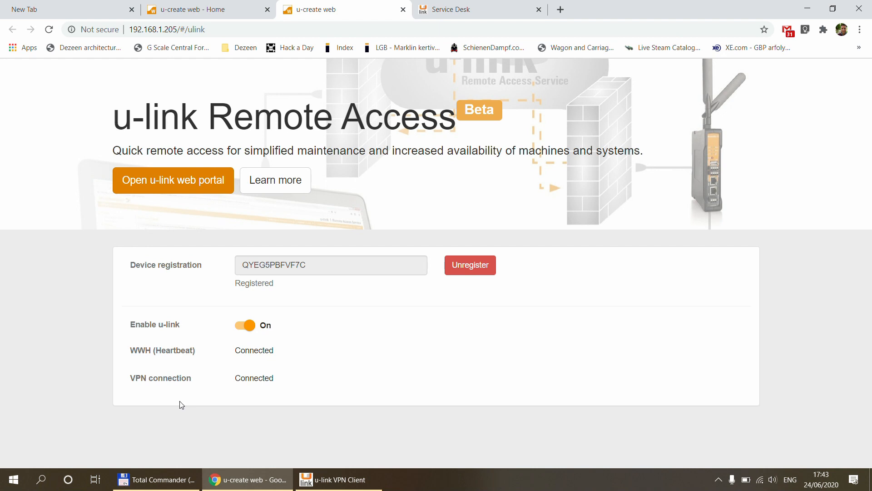
{"action": "left_click", "coordinate": [480, 9]}
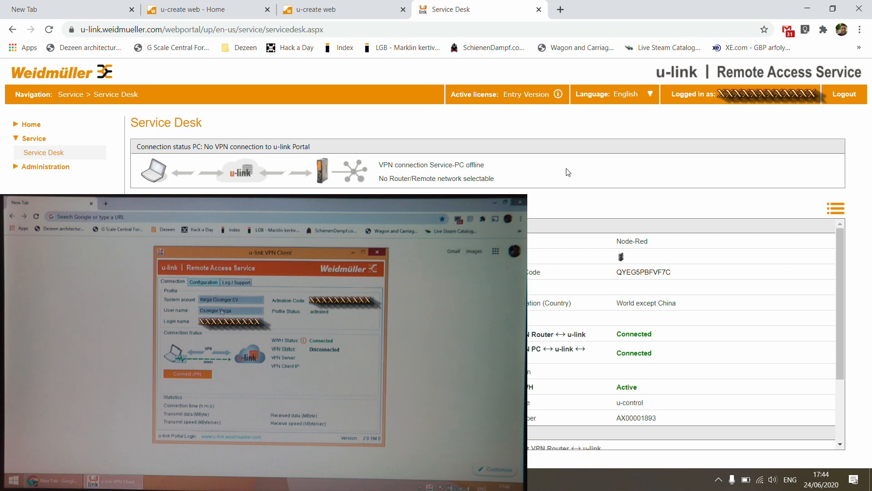
Step: Show the u-link VPN Client's Connection tab, confirming VPN status reads Disconnected
{"action": "left_click", "coordinate": [204, 282]}
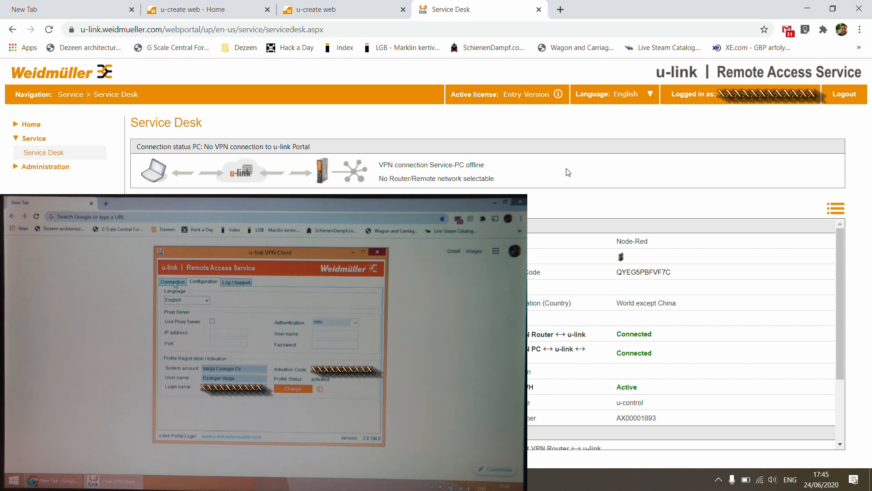
{"action": "left_click", "coordinate": [173, 282]}
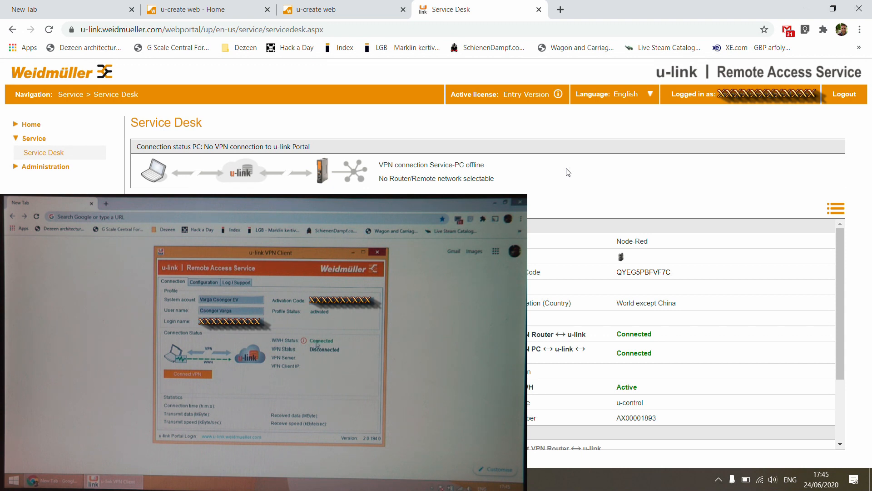
{"action": "mouse_move", "coordinate": [226, 393]}
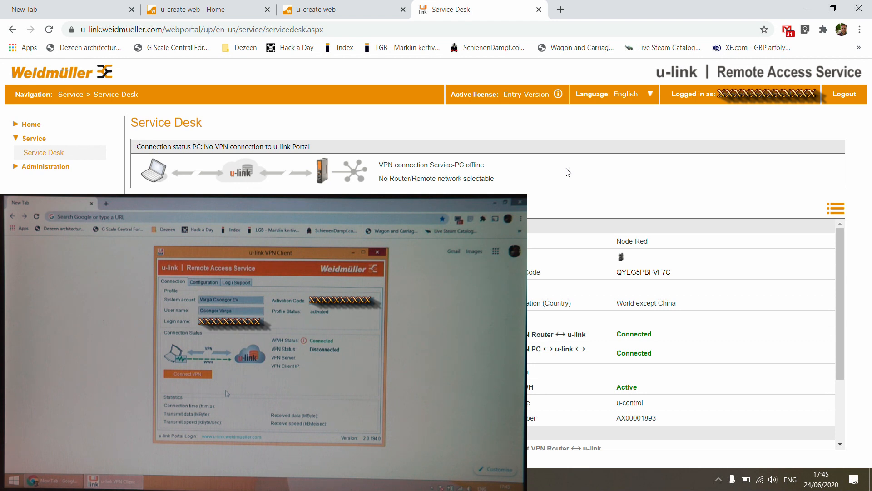
{"action": "left_click", "coordinate": [187, 373]}
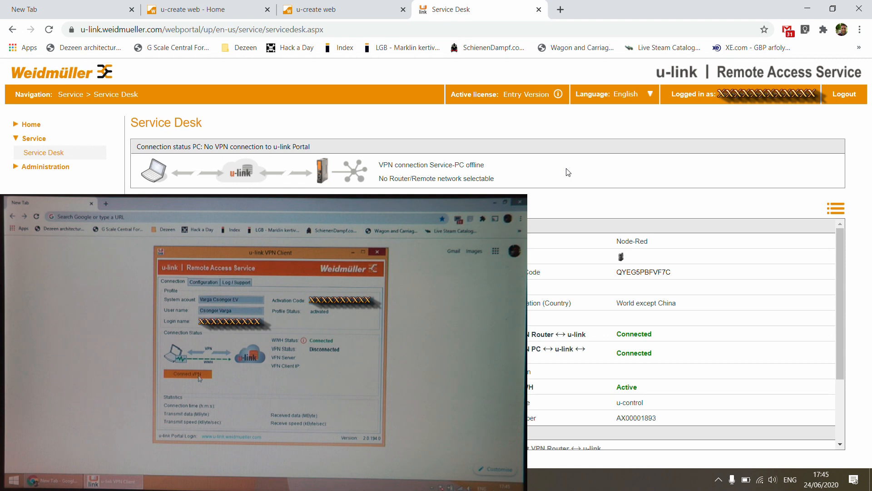
Step: Connect the PC's VPN to the Node-Red router from the u-link VPN Client
{"action": "left_click", "coordinate": [188, 374]}
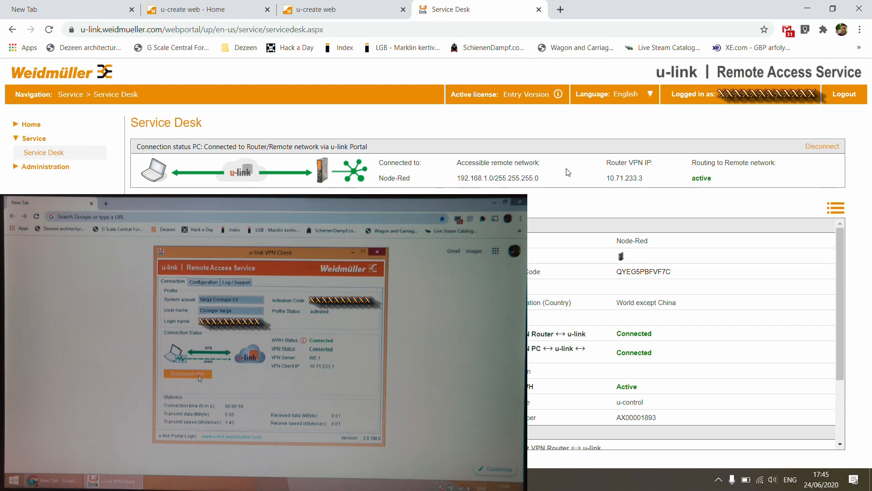
{"action": "mouse_move", "coordinate": [146, 134]}
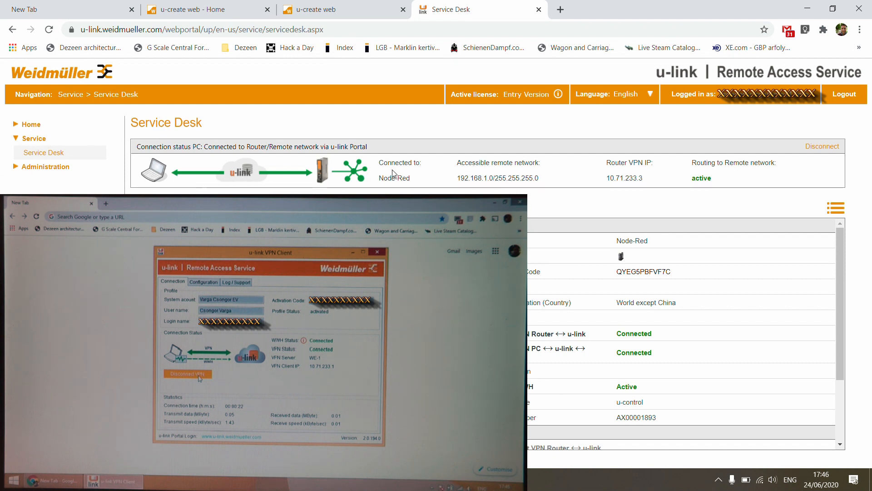
{"action": "mouse_move", "coordinate": [172, 181]}
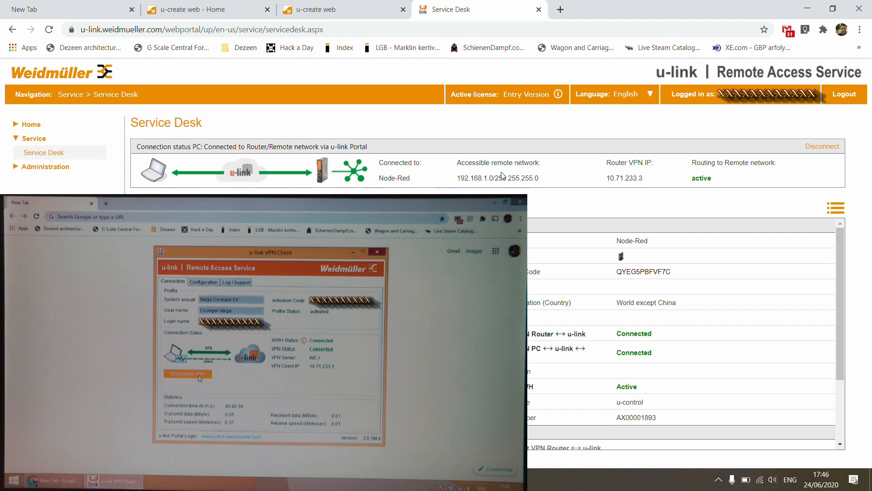
{"action": "mouse_move", "coordinate": [649, 159]}
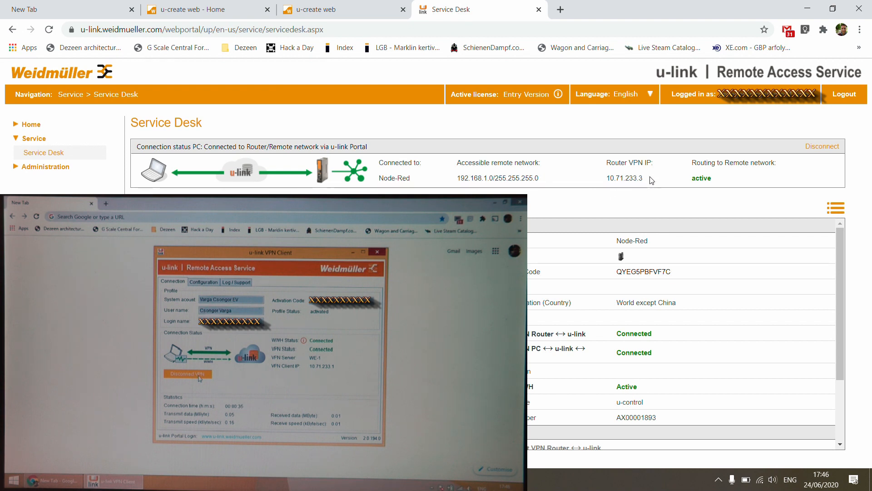
{"action": "mouse_move", "coordinate": [624, 196]}
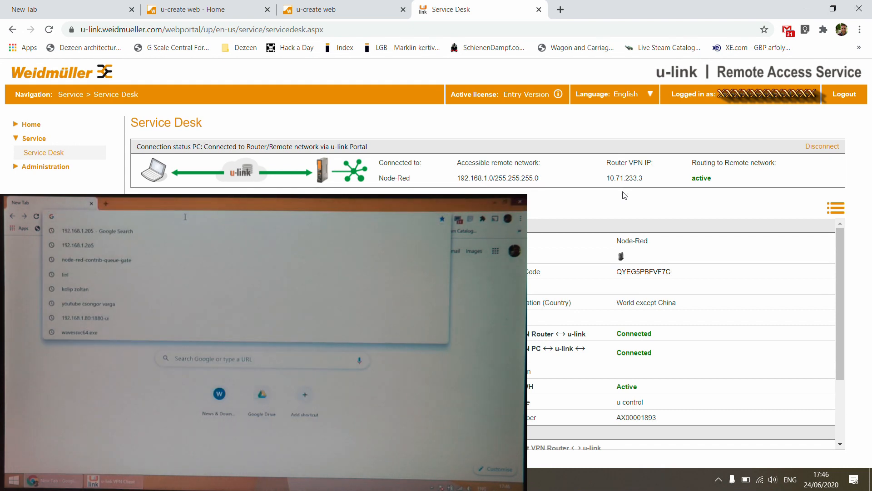
Step: Open u-create web at 10.71.233.3, view Visualisation, then return Home
{"action": "type", "text": "10.71.233.3/#/run/ws"}
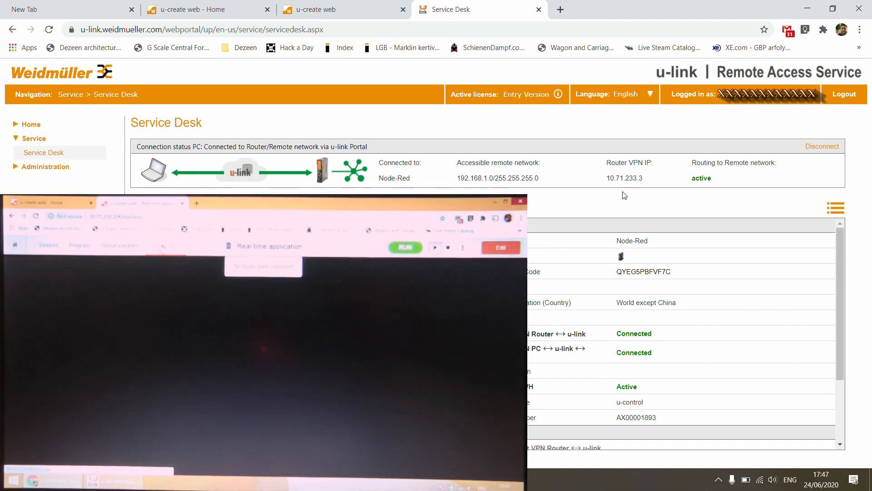
{"action": "left_click", "coordinate": [165, 245]}
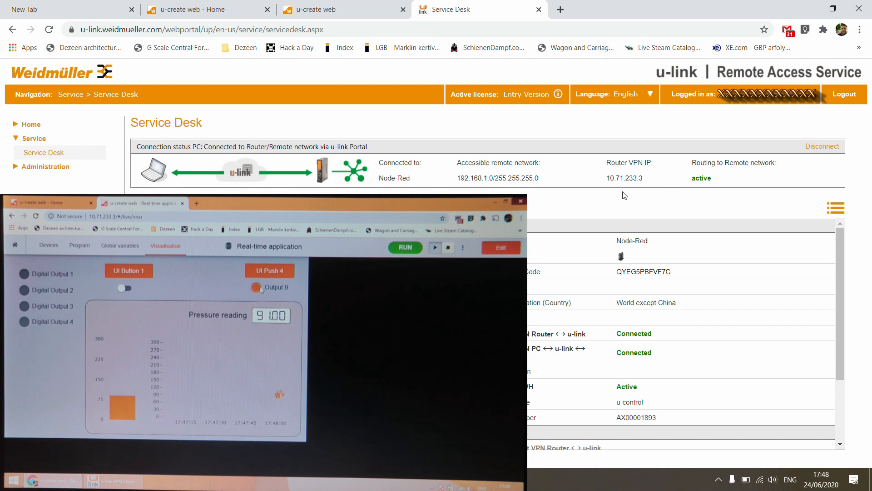
{"action": "left_click", "coordinate": [128, 271]}
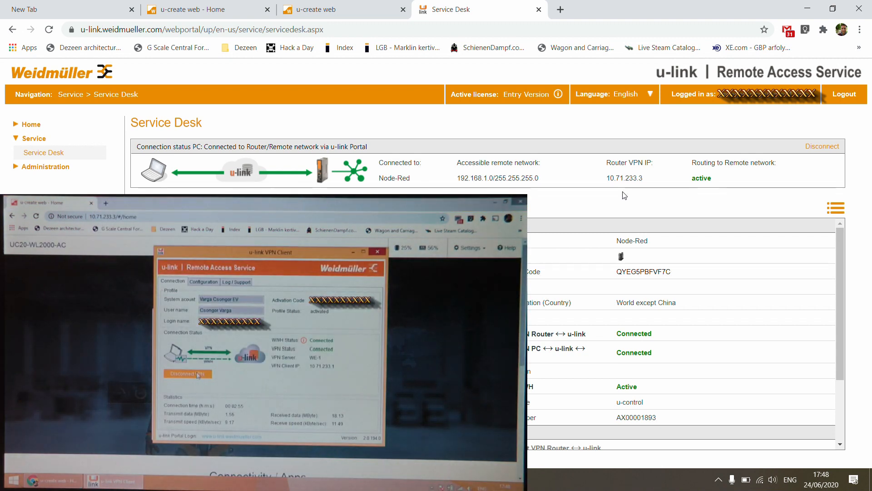
Step: Disconnect the PC ↔ u-link ↔ Router VPN and check both show disconnected
{"action": "left_click", "coordinate": [188, 374]}
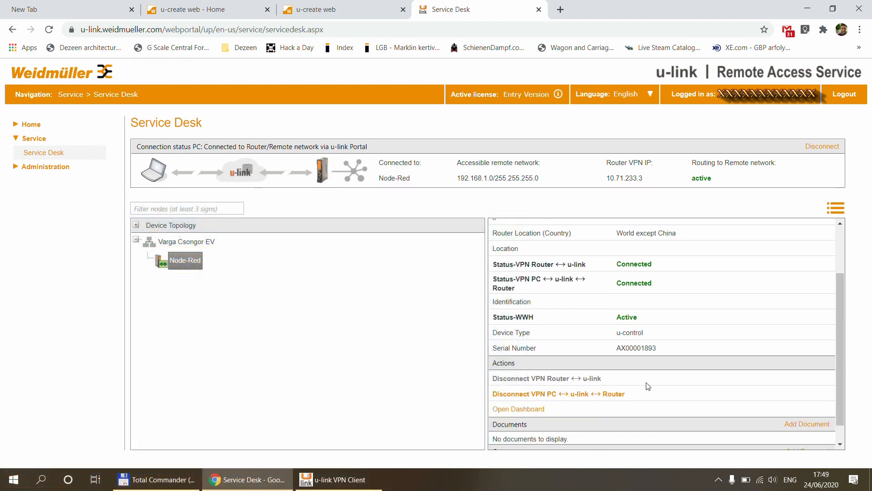
{"action": "mouse_move", "coordinate": [494, 394]}
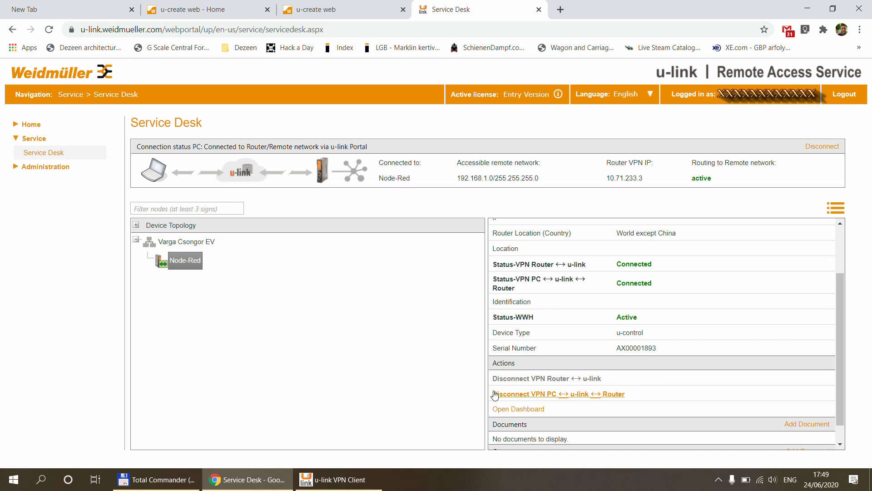
{"action": "left_click", "coordinate": [558, 394]}
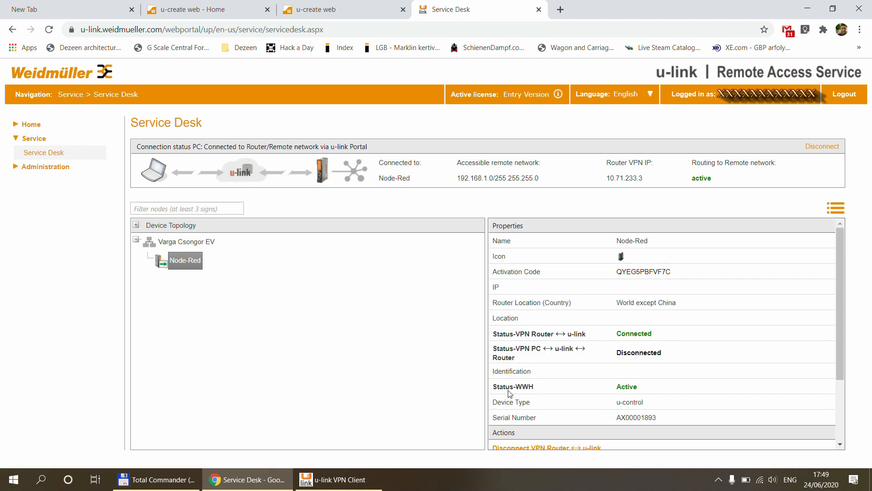
{"action": "scroll", "scroll_direction": "down", "scroll_amount": 3}
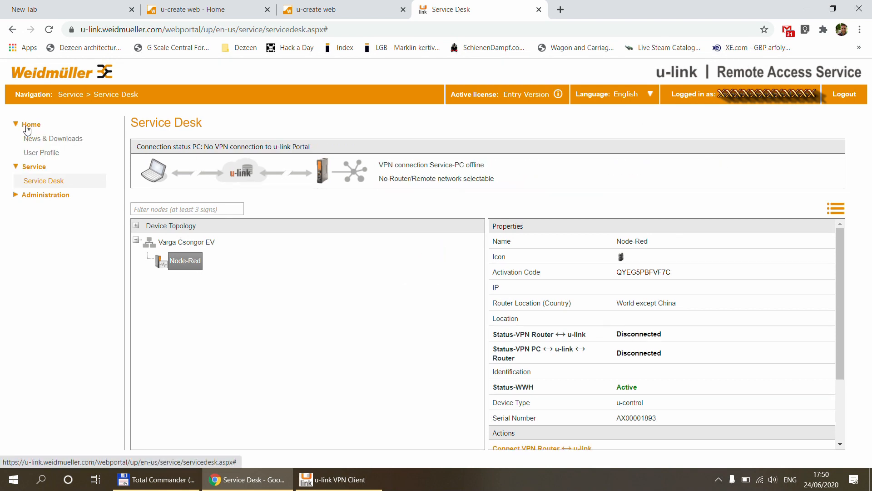
Step: Download u-link Technical User Guide V1.4.5 from News & Downloads and open it
{"action": "left_click", "coordinate": [54, 139]}
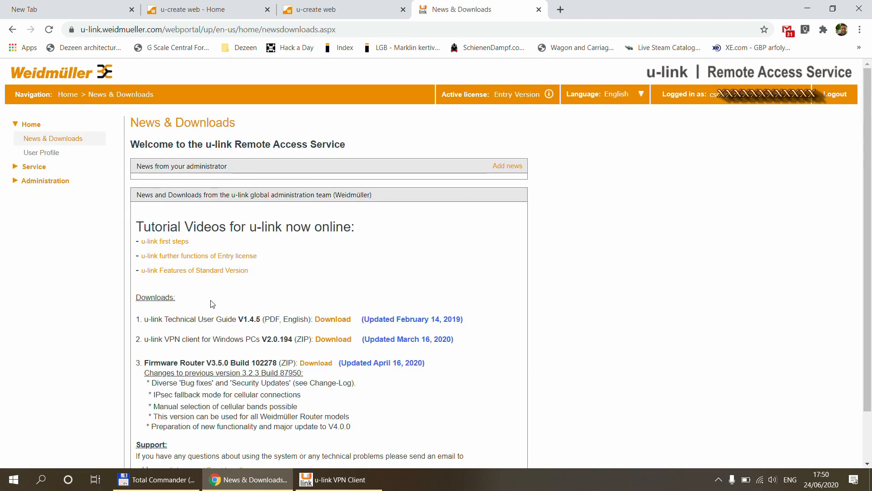
{"action": "mouse_move", "coordinate": [151, 251]}
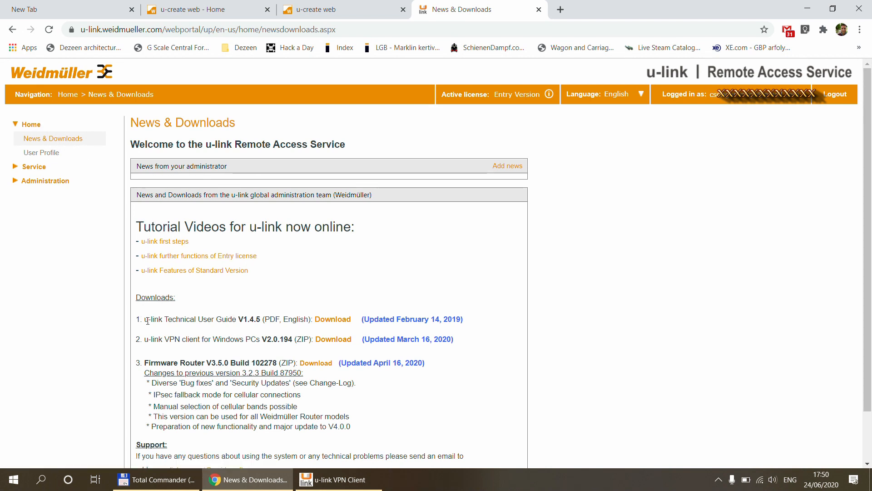
{"action": "left_click", "coordinate": [332, 319]}
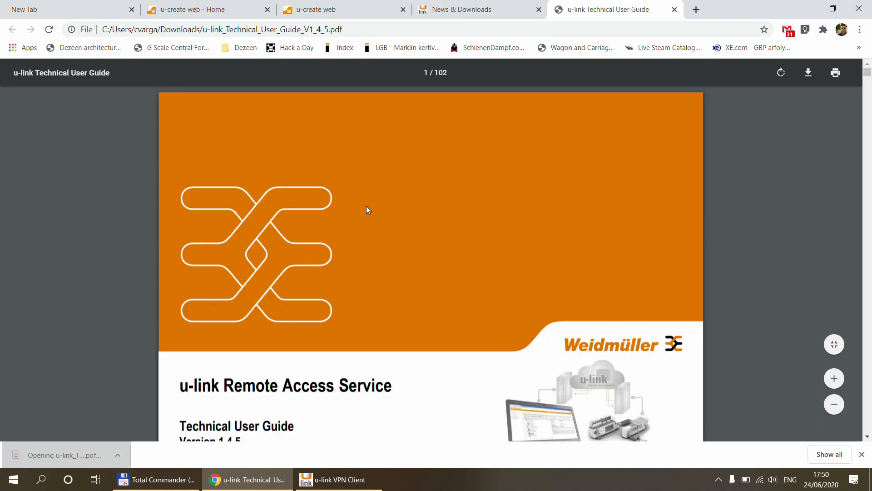
Step: Scroll the guide from the contents to section 3.6 Device Management on page 21
{"action": "scroll", "scroll_direction": "down", "scroll_amount": 3}
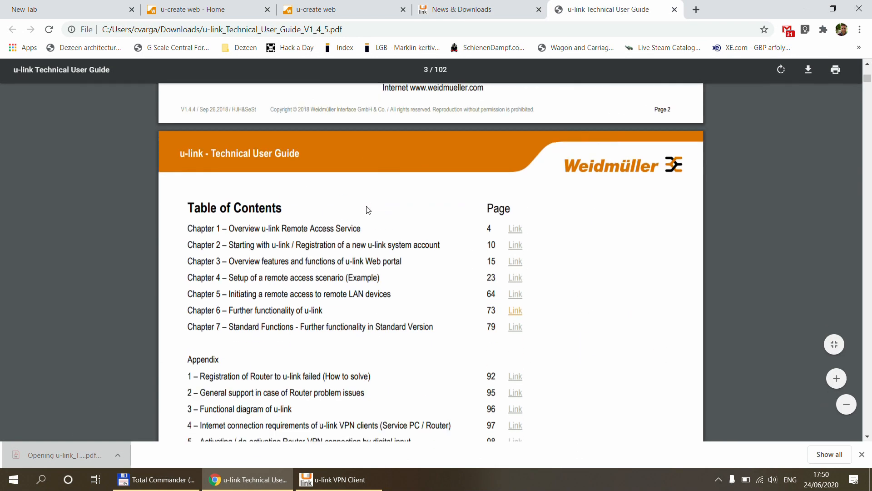
{"action": "scroll", "scroll_direction": "down", "scroll_amount": 3}
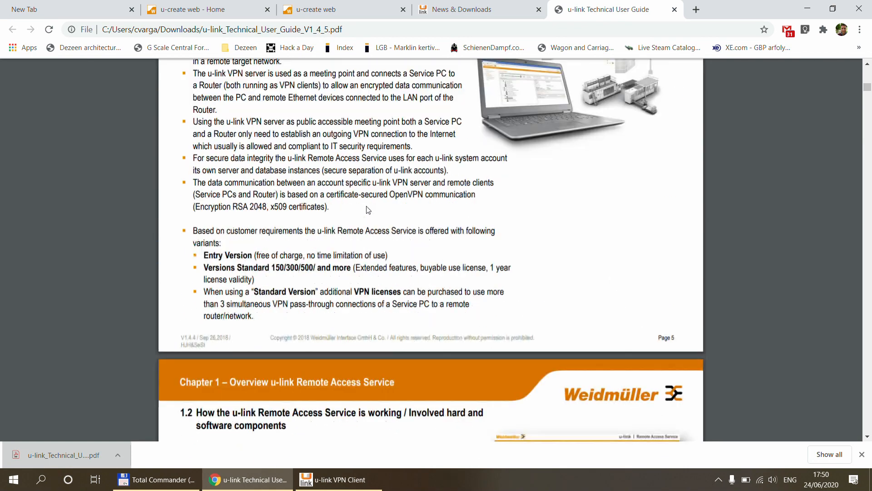
{"action": "scroll", "scroll_direction": "down", "scroll_amount": 3}
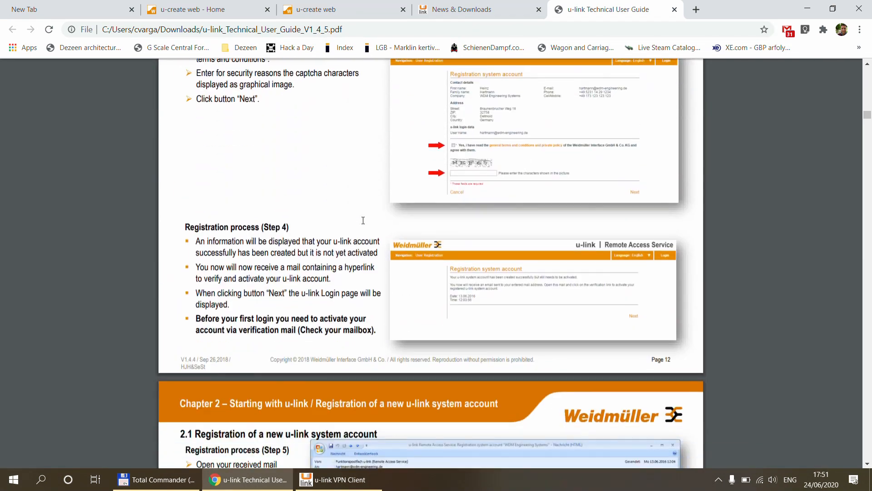
{"action": "scroll", "scroll_direction": "down", "scroll_amount": 3}
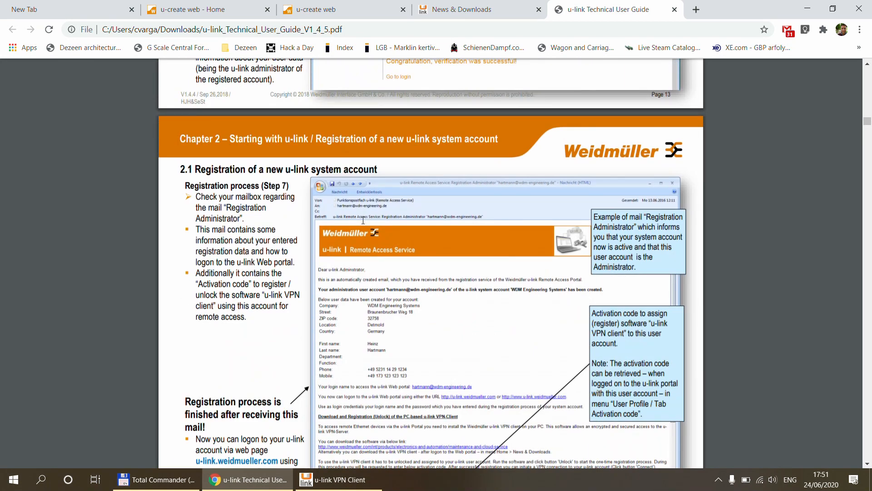
{"action": "scroll", "scroll_direction": "down", "scroll_amount": 3}
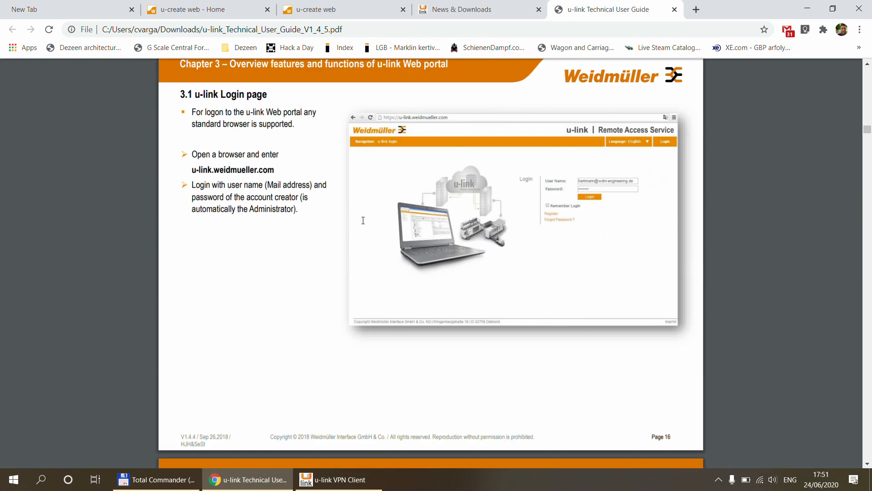
{"action": "scroll", "scroll_direction": "down", "scroll_amount": 3}
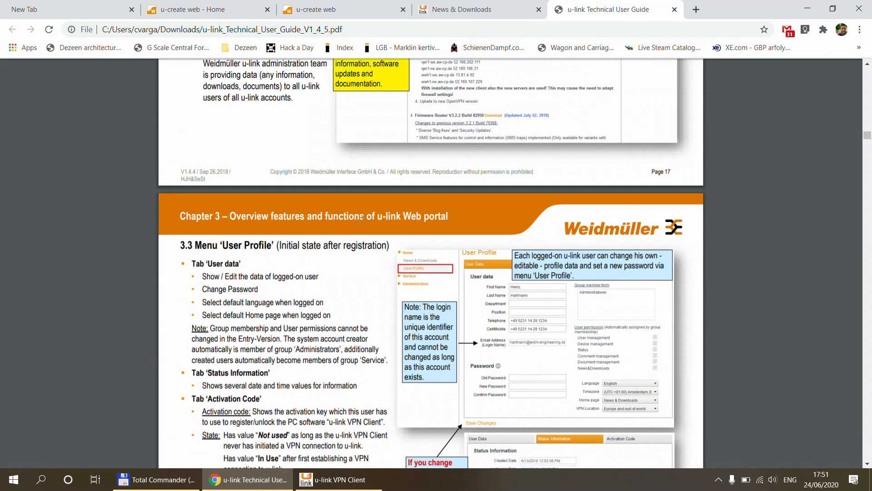
{"action": "scroll", "scroll_direction": "down", "scroll_amount": 3}
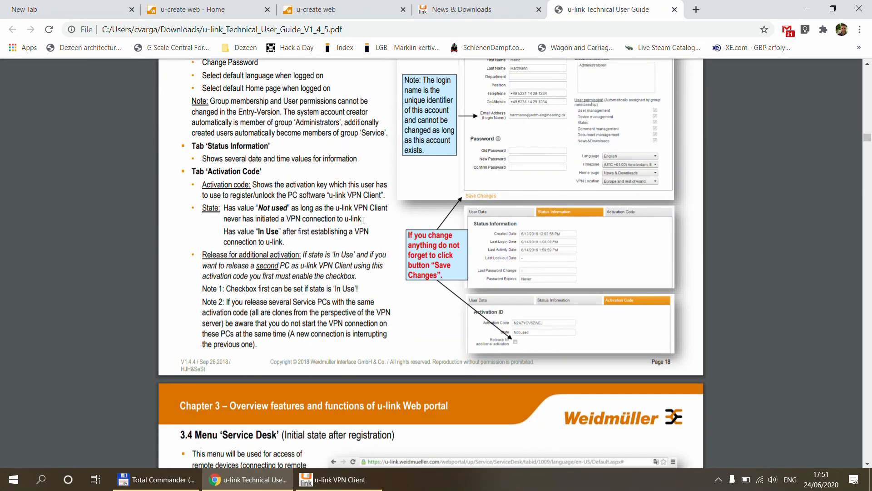
{"action": "scroll", "scroll_direction": "down", "scroll_amount": 3}
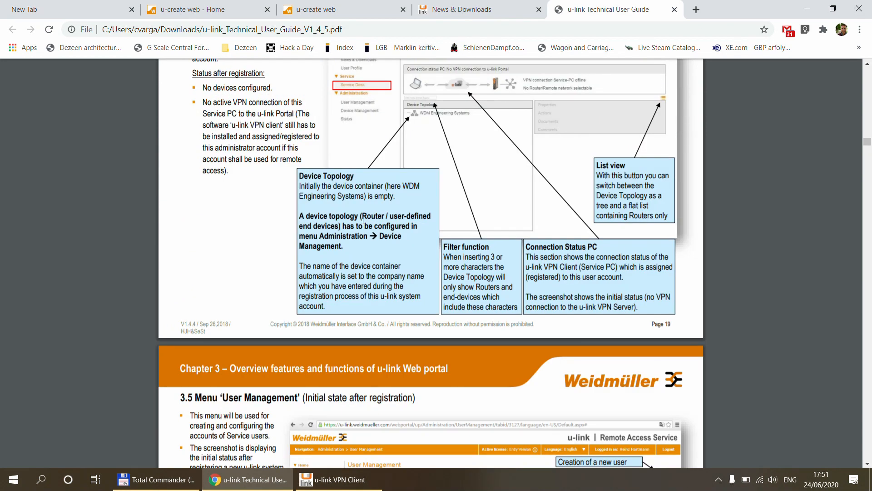
{"action": "scroll", "scroll_direction": "down", "scroll_amount": 3}
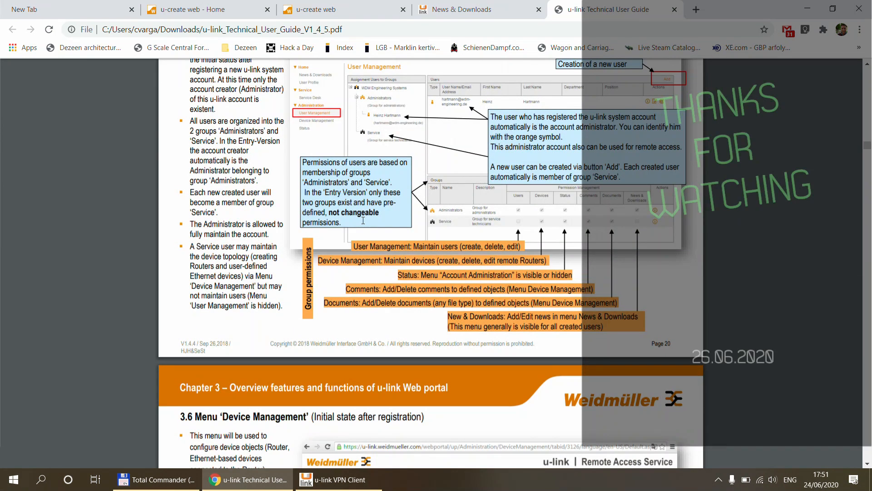
{"action": "scroll", "scroll_direction": "down", "scroll_amount": 3}
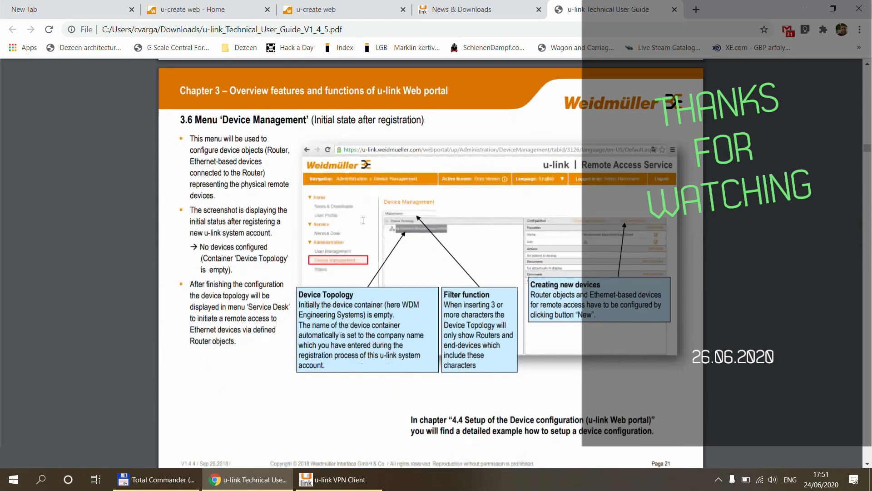